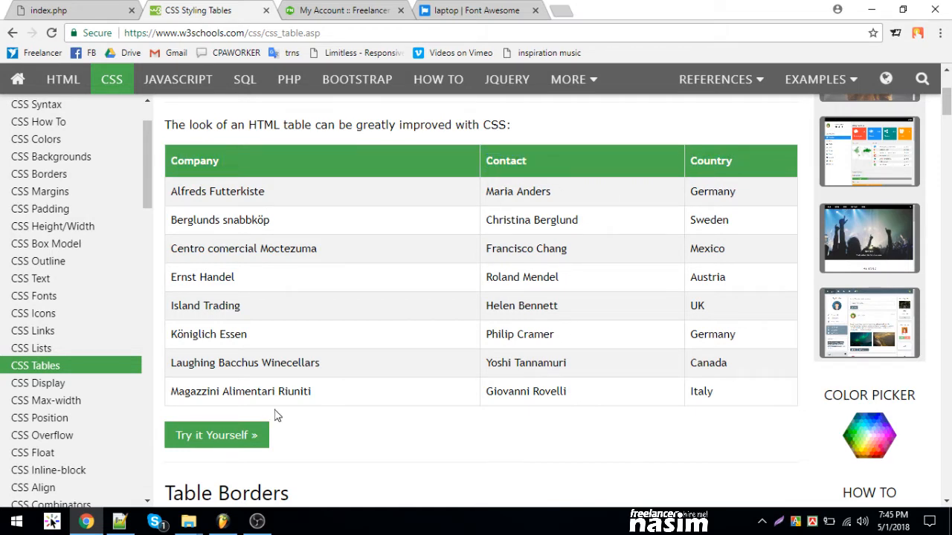
mouse_move(121, 520)
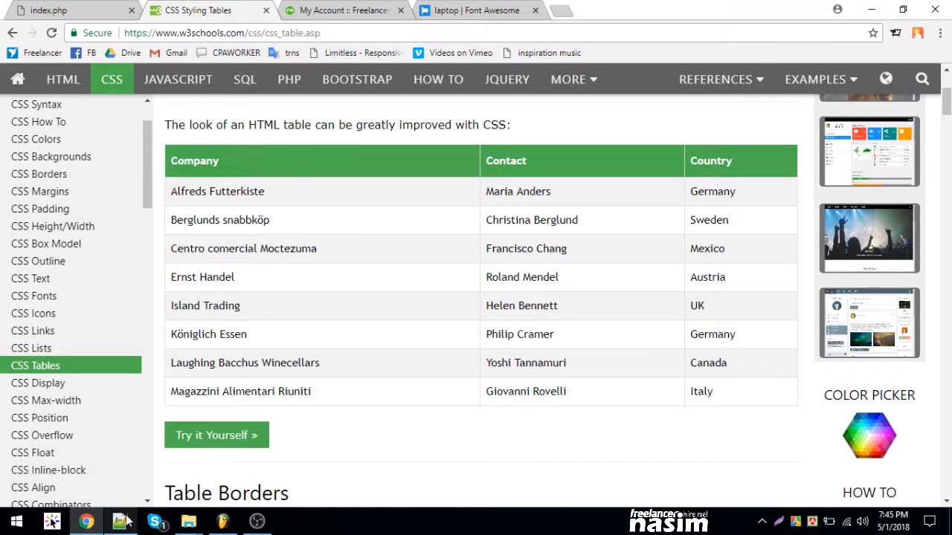
- Review the W3Schools green-header table example, then bring up index.php in Notepad++
left_click(119, 520)
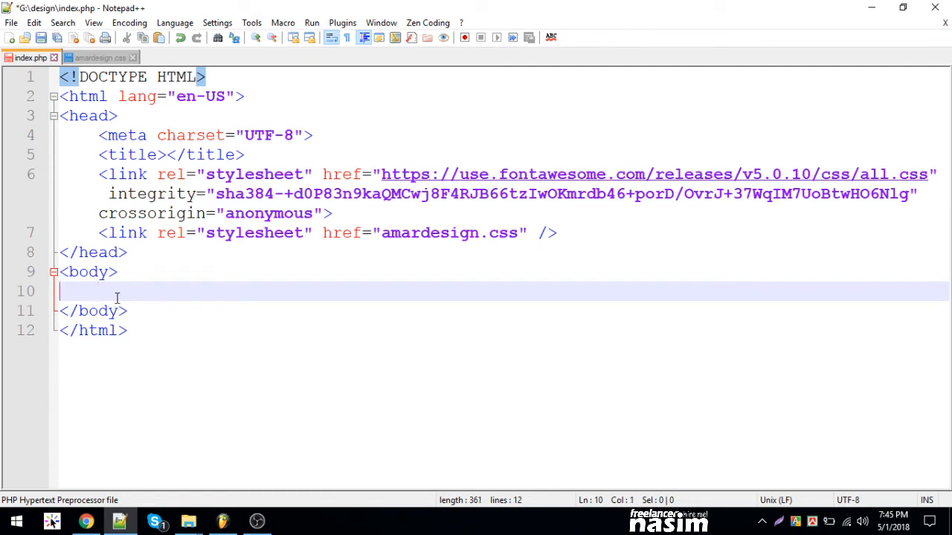
- Expand a table with a row and td cell inside the body using Zen Coding
key("Enter")
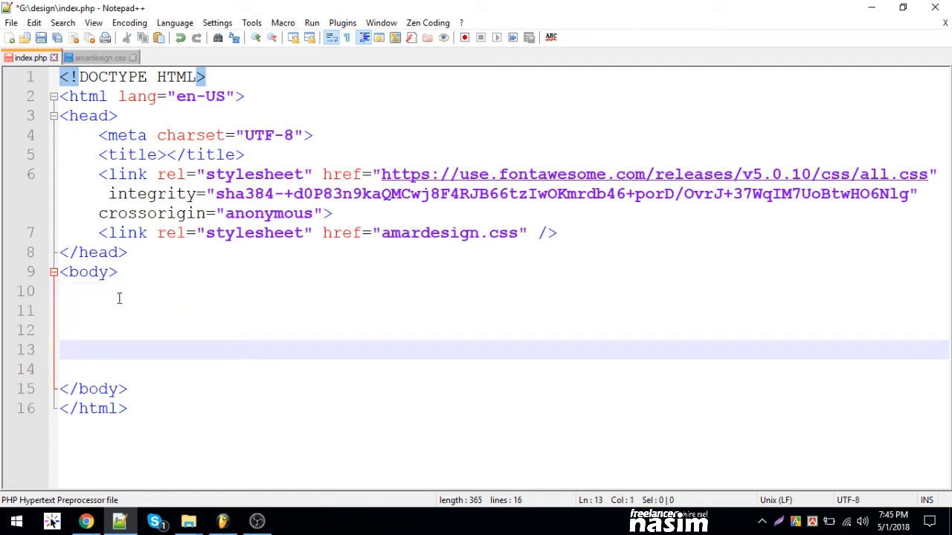
type("table")
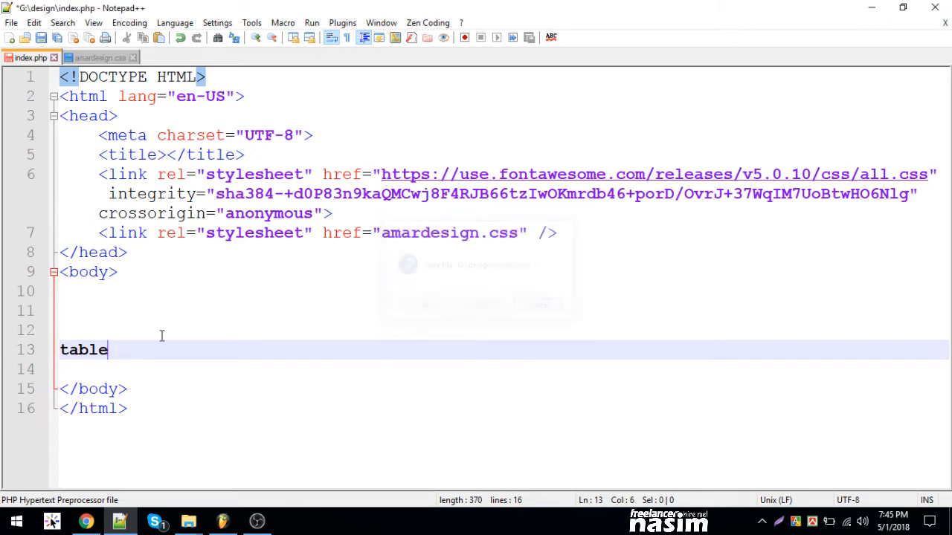
key("Tab")
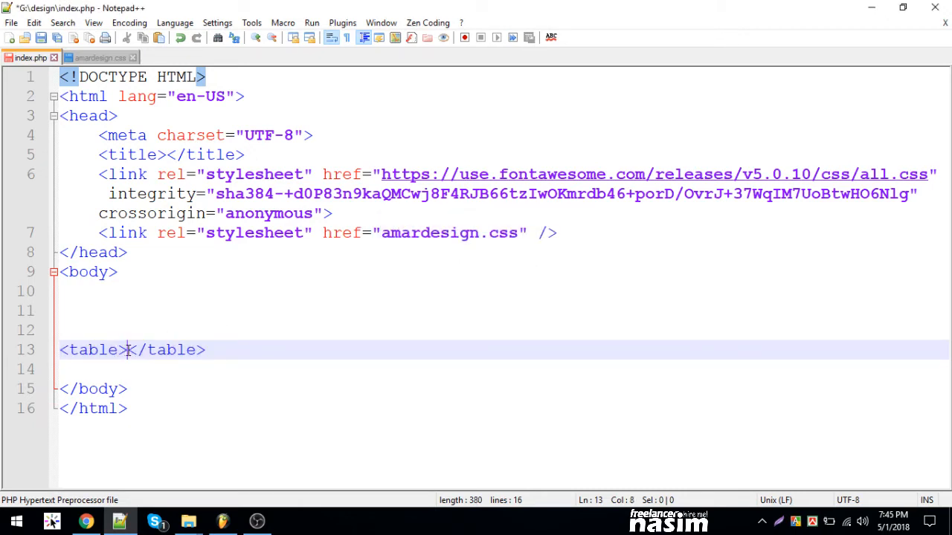
type("tr></tr>")
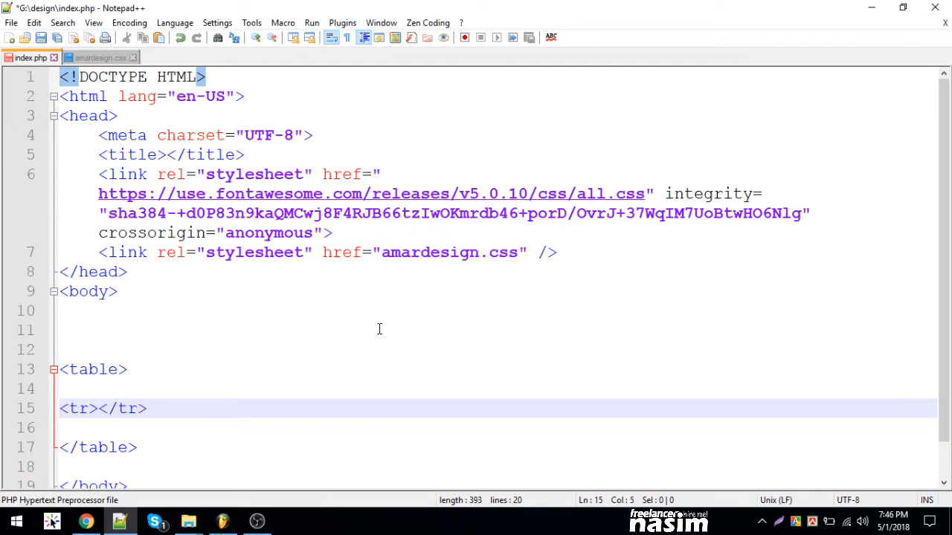
type("<")
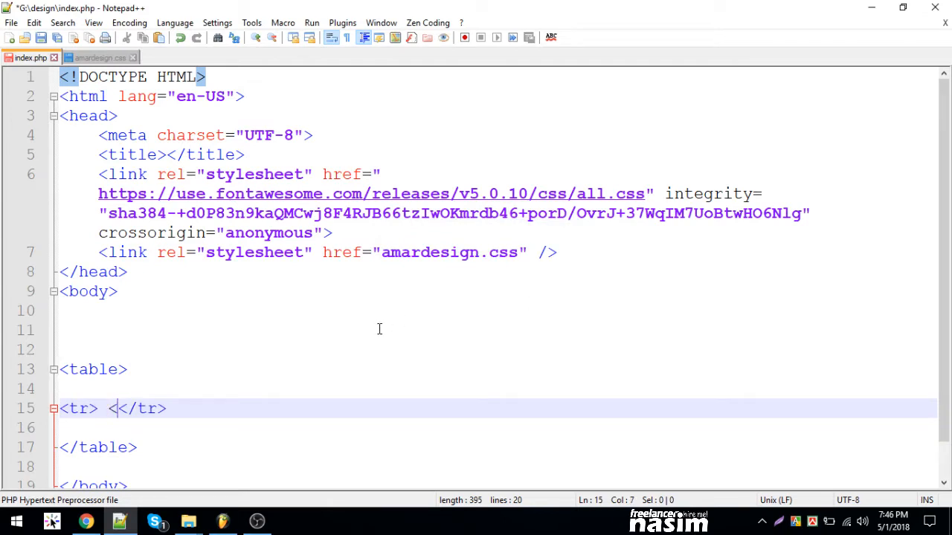
type("td><>")
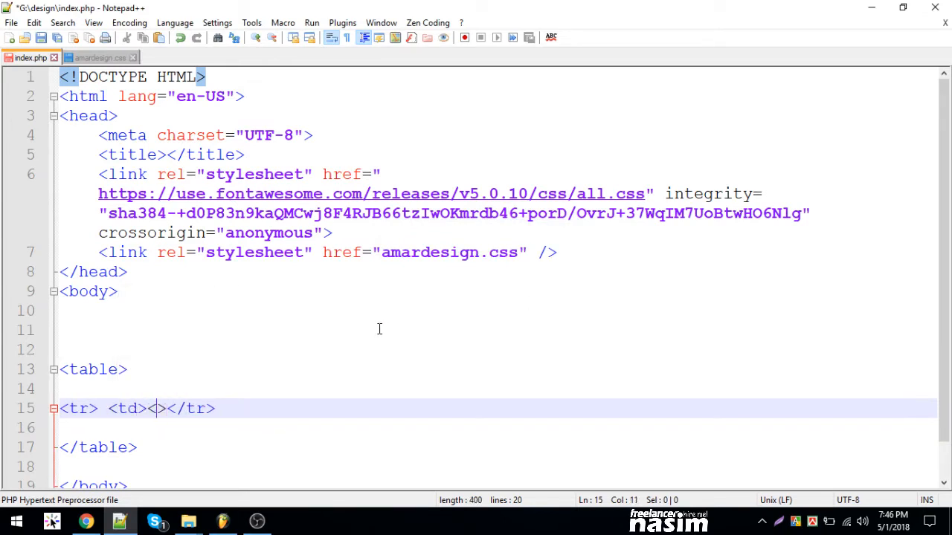
type("td")
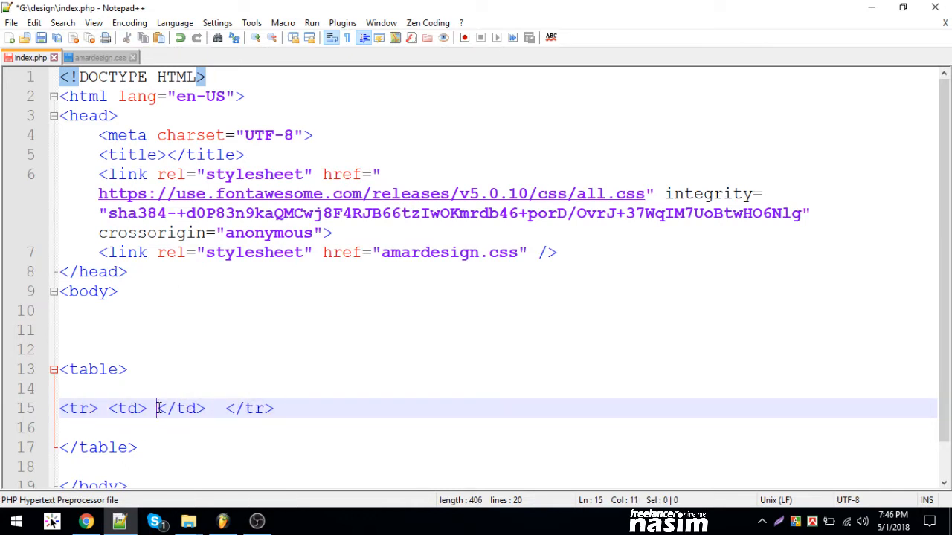
- Fill the cell with COLUMN 1 and paste copies of the td for further columns
type("COLUMN 1")
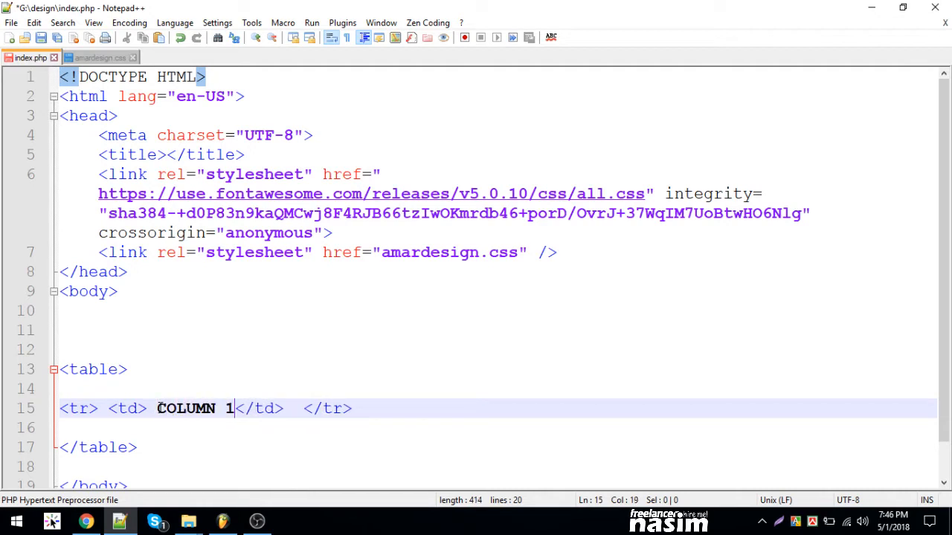
double_click(179, 409)
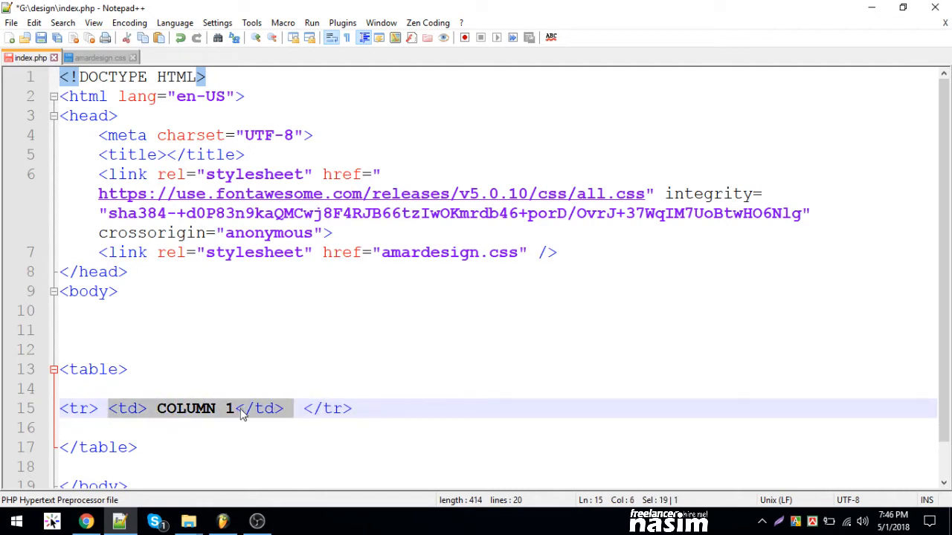
type("<td> COLUMN 1</td>")
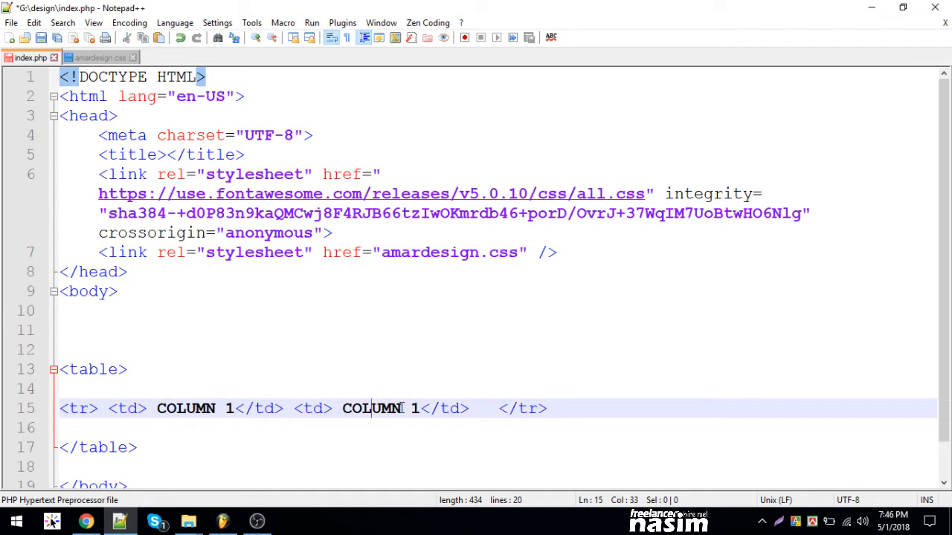
type("2")
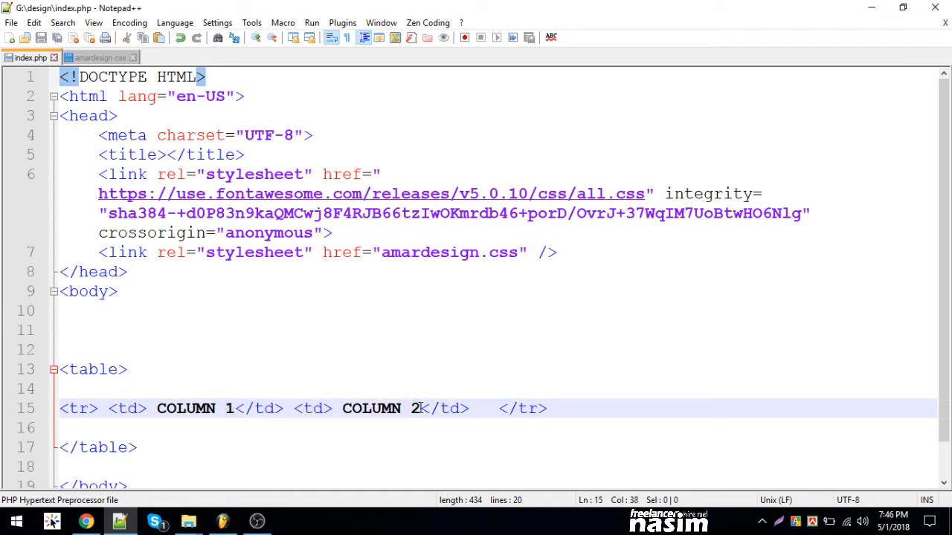
type("<td> COLUMN 1</td>")
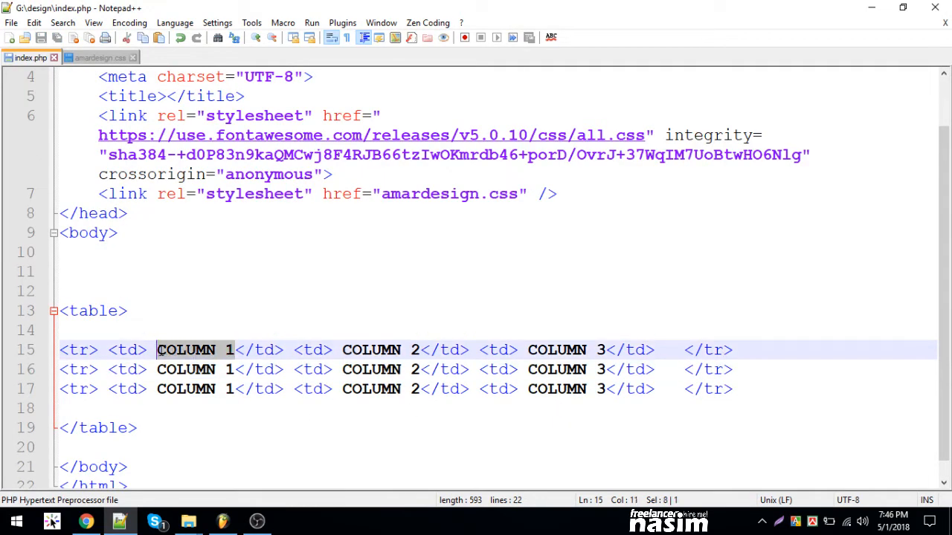
- Label the first row's cells name, address 2 and phone 3
type("name")
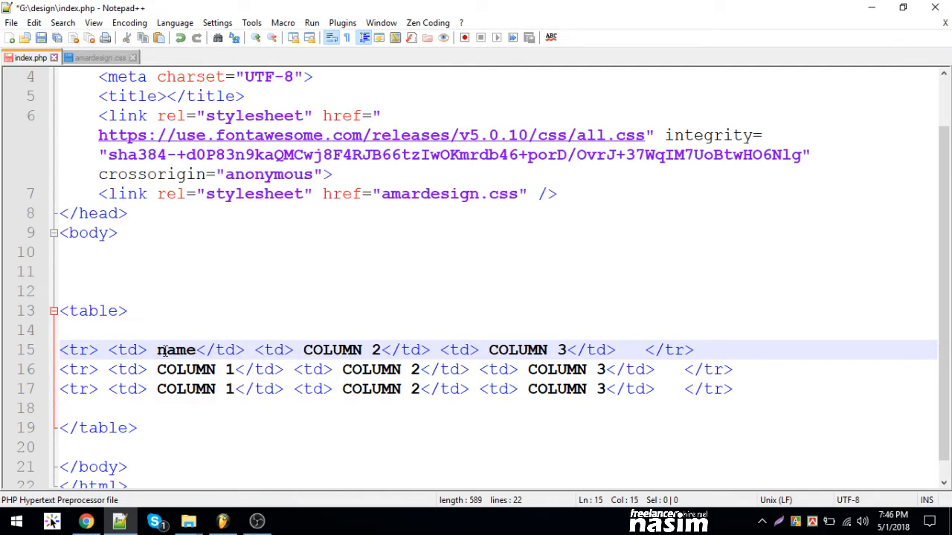
type("address")
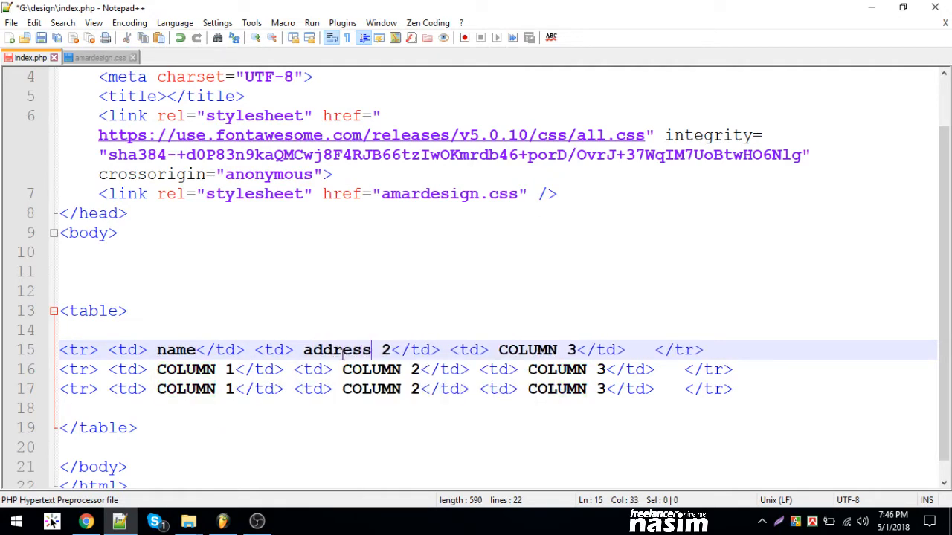
type("phone")
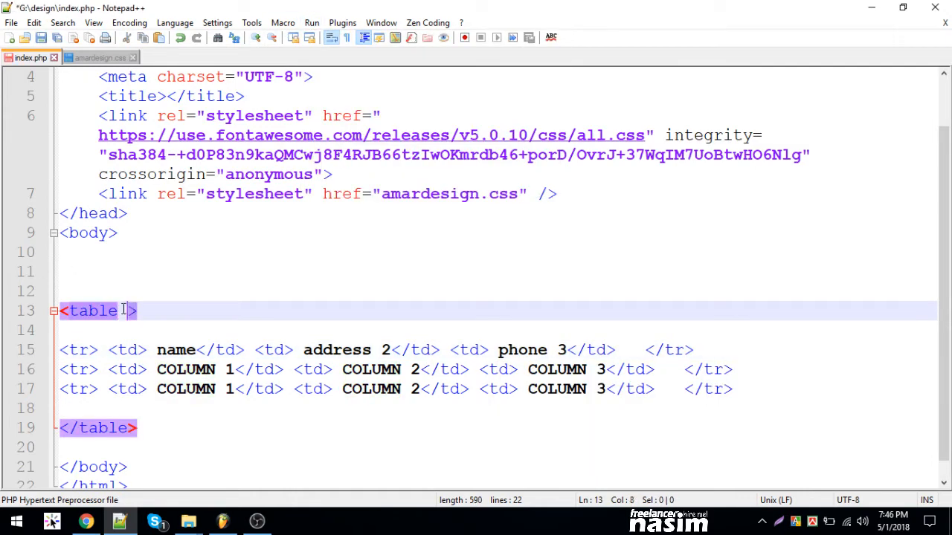
- Add border="1px" to the table tag and save index.php
type("border=\"\"")
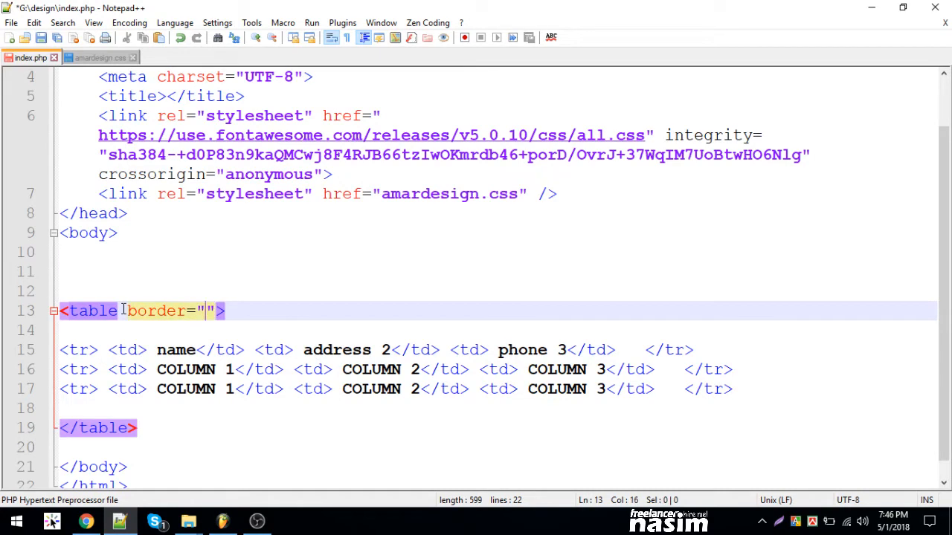
type("1px so")
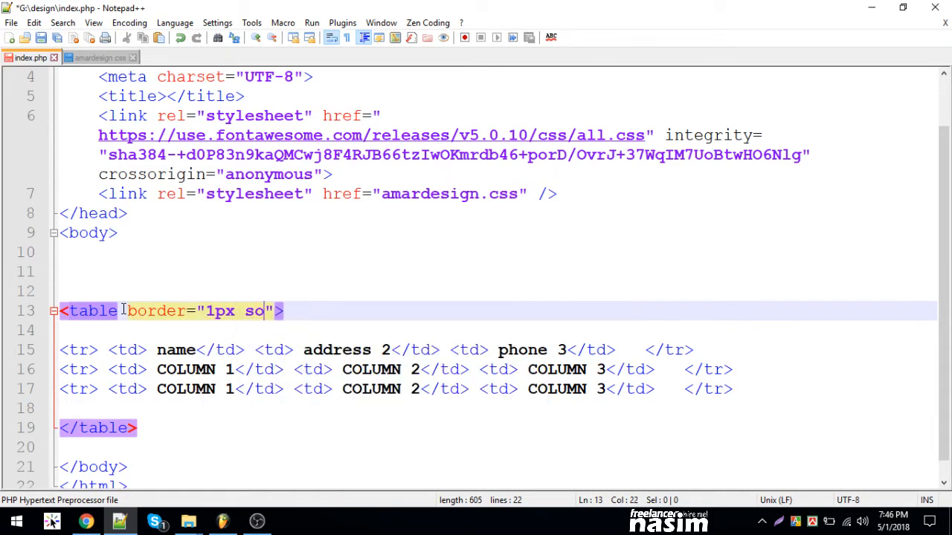
key("BackSpace")
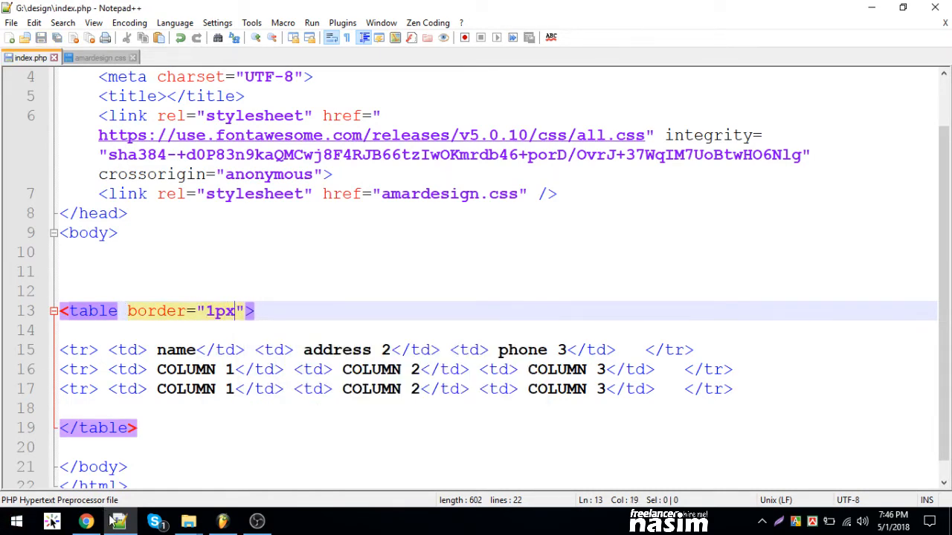
- Reload index.php in Chrome to check the bordered three-row table, then return to Notepad++
left_click(86, 521)
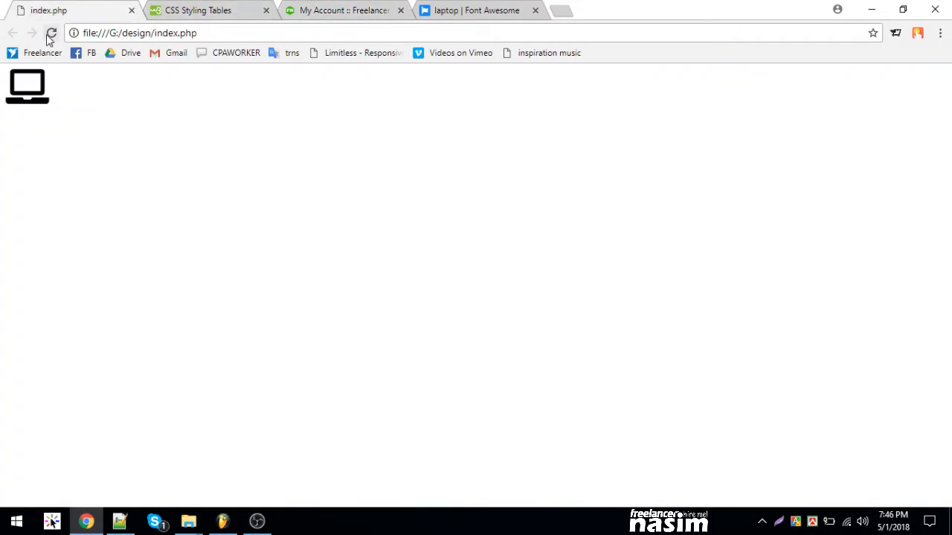
left_click(52, 33)
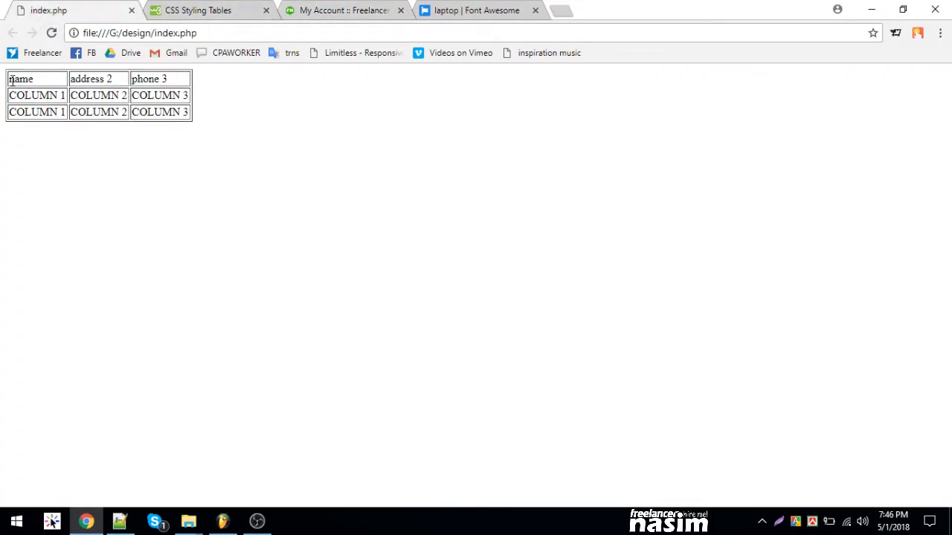
left_click_drag(11, 79, 186, 78)
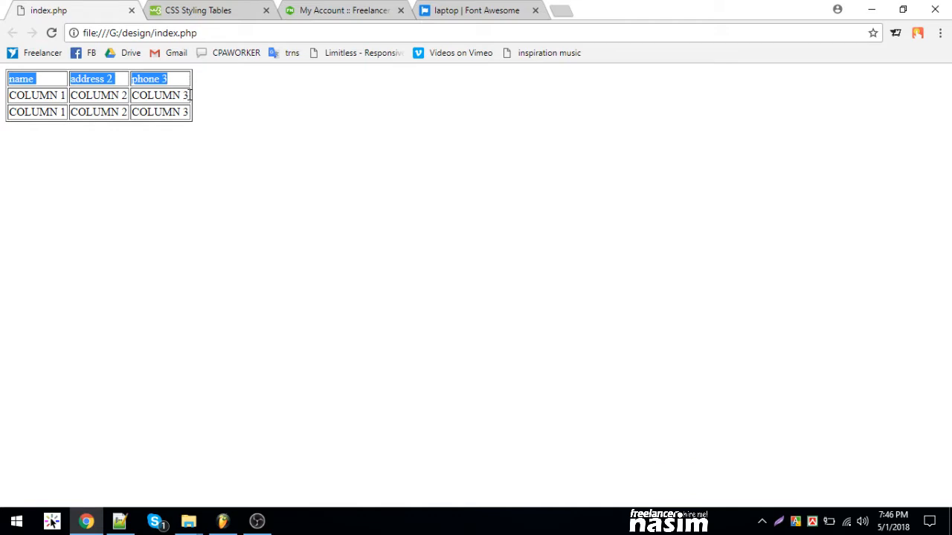
left_click(119, 521)
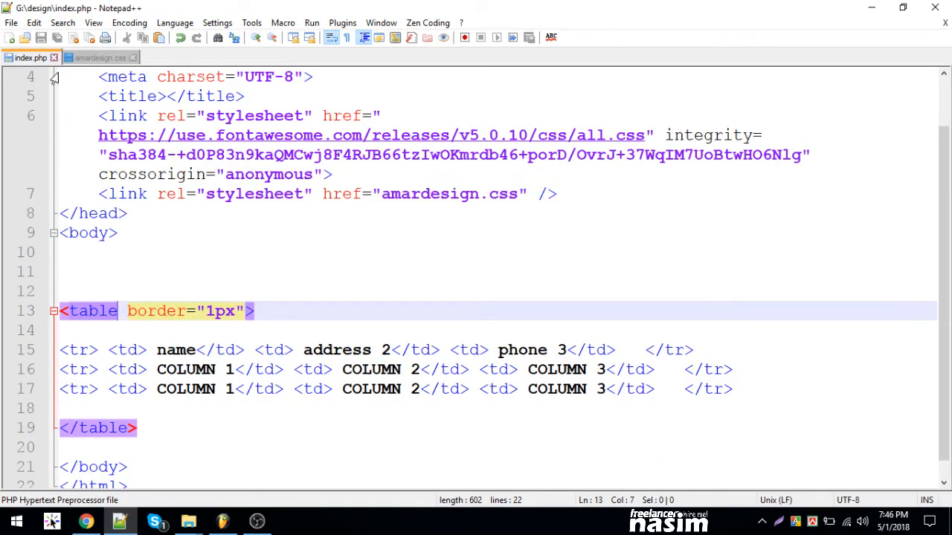
- Add id="mytable" to the opening table tag on line 13 of index.php
left_click(99, 57)
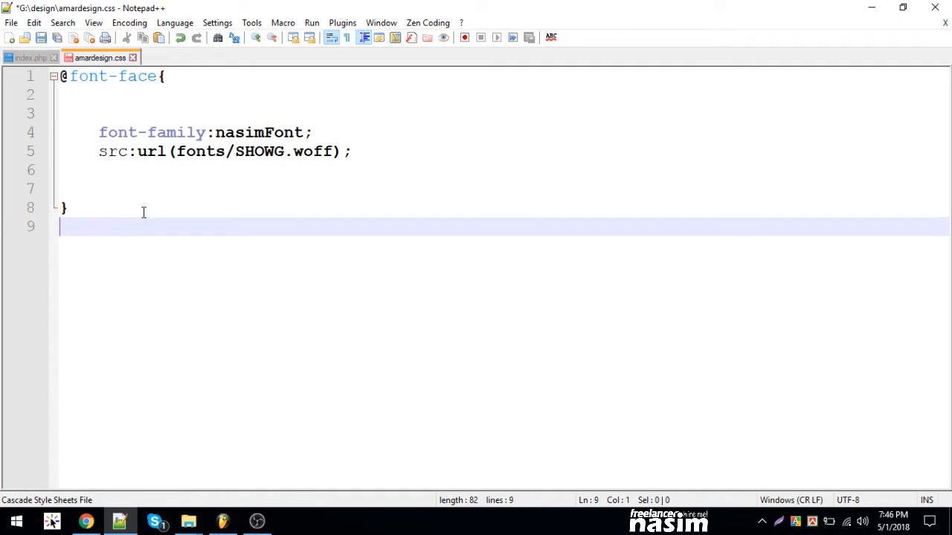
left_click(29, 57)
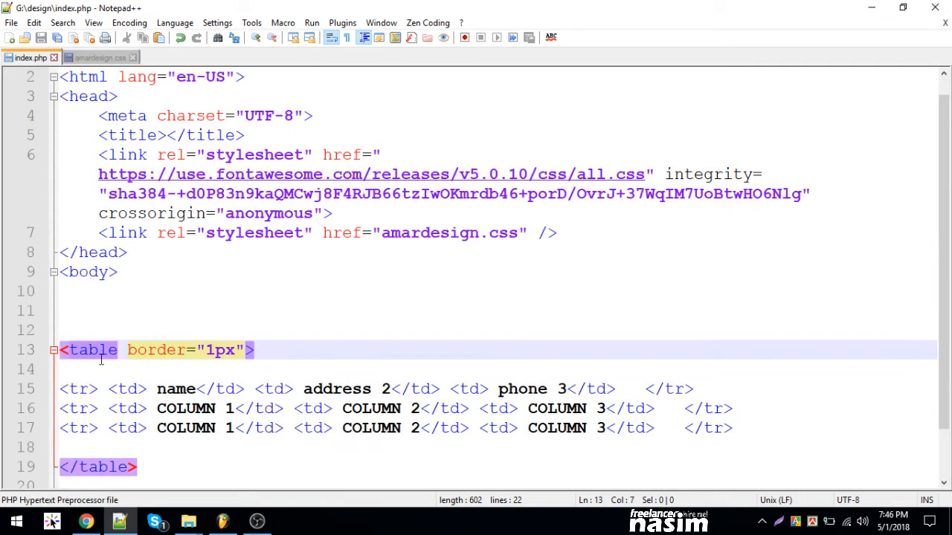
type("id=")
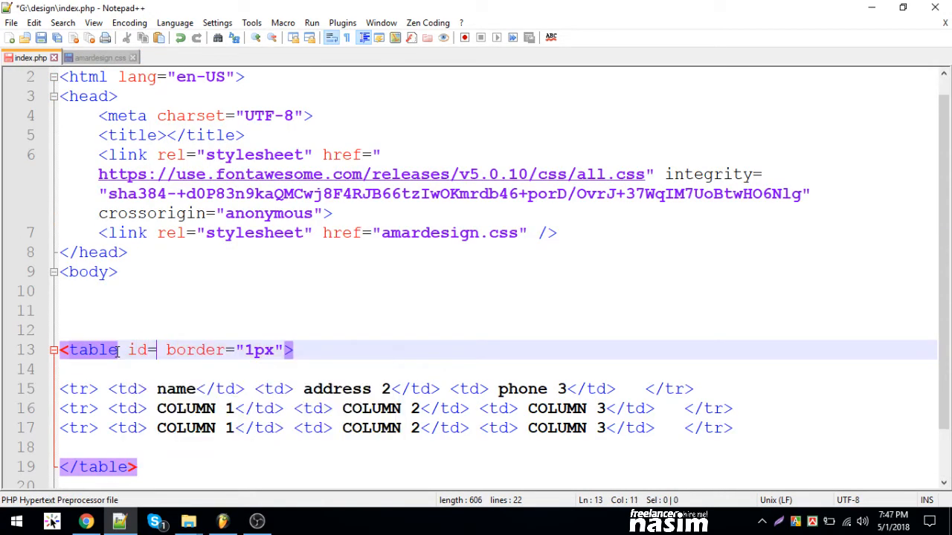
type("\"\"")
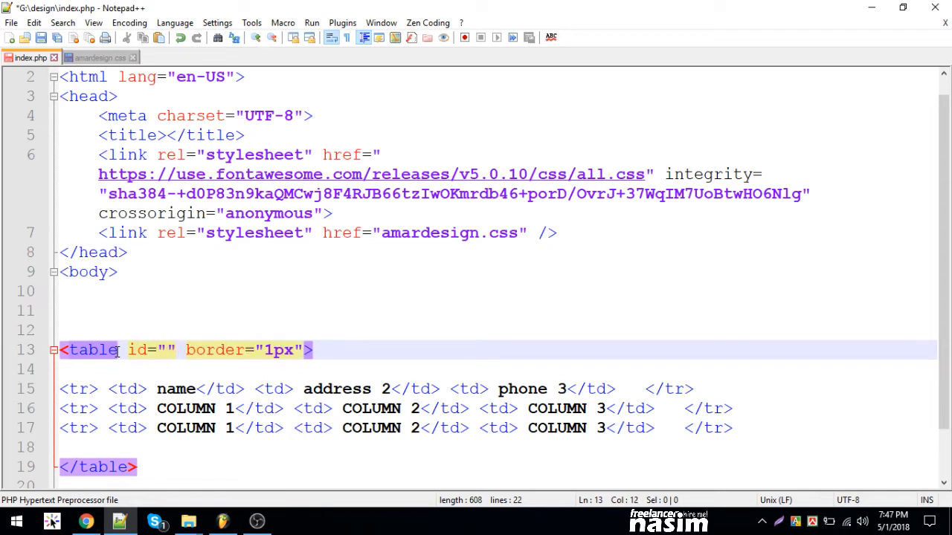
type("T")
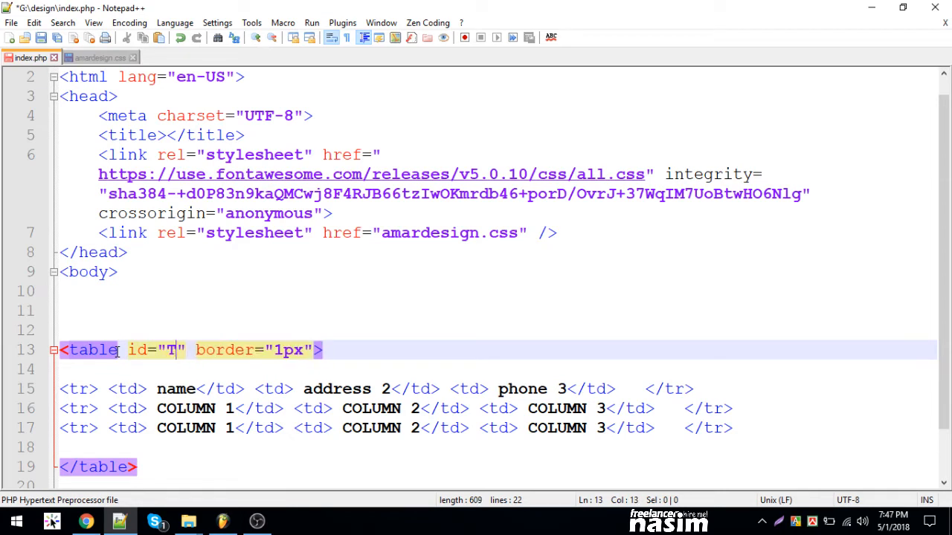
type("yt")
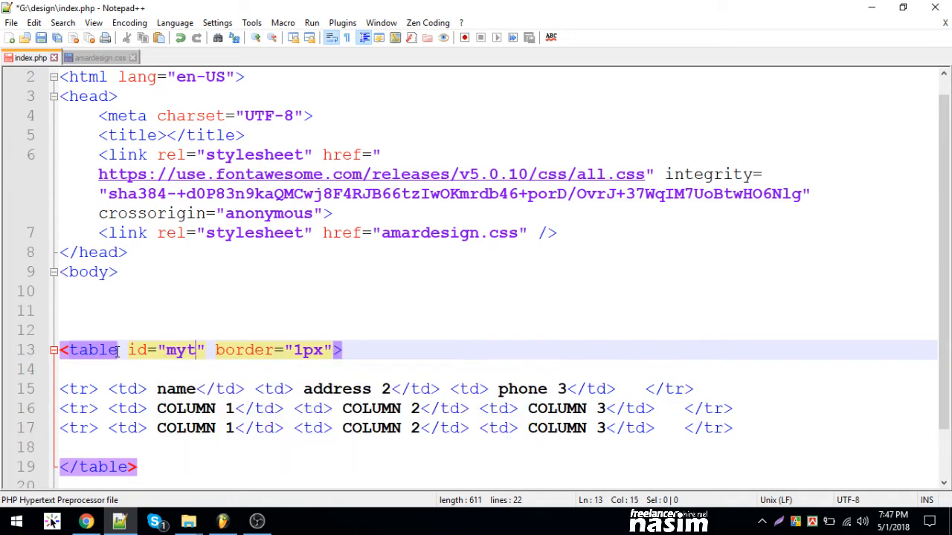
type("able")
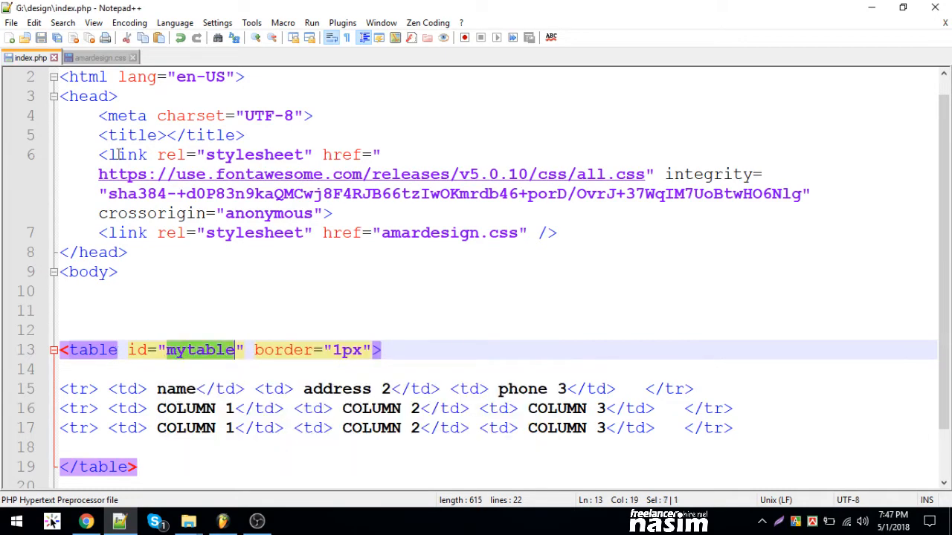
- Add a #mytable rule with border-collapse: collapse to amardesign.css
left_click(99, 57)
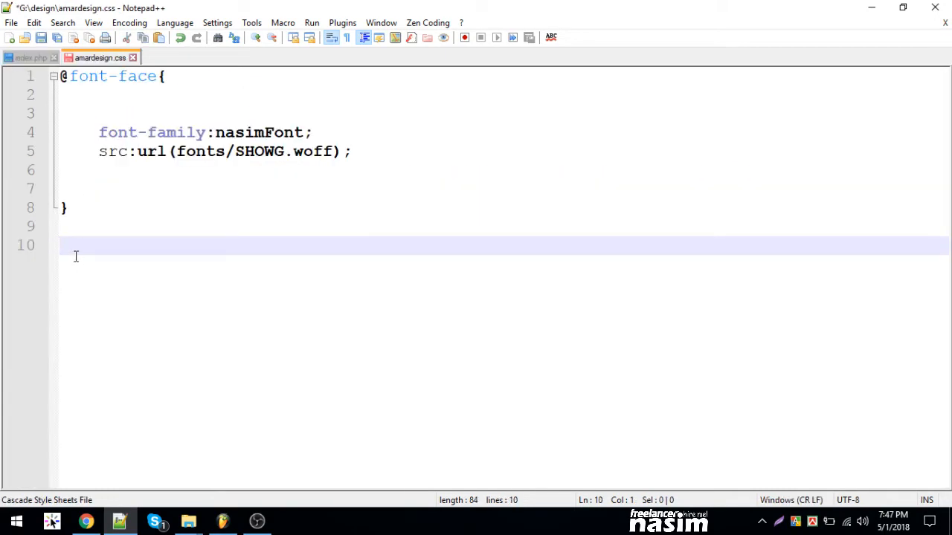
type("#mytable{}")
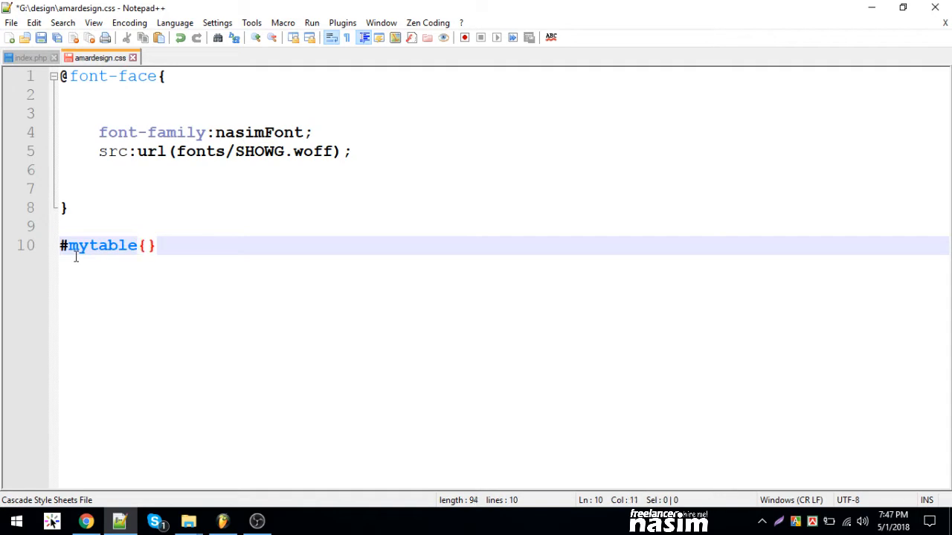
type("border-collapse:collapse")
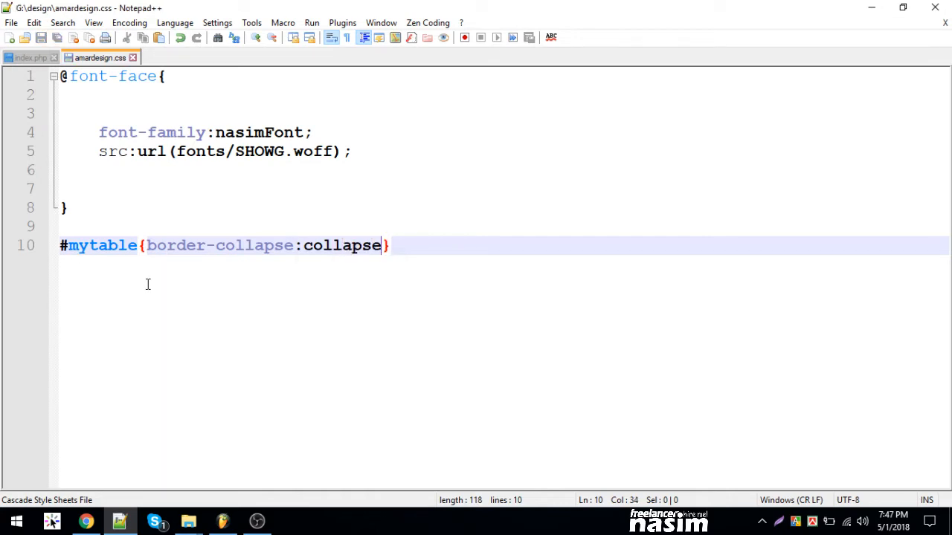
mouse_move(86, 520)
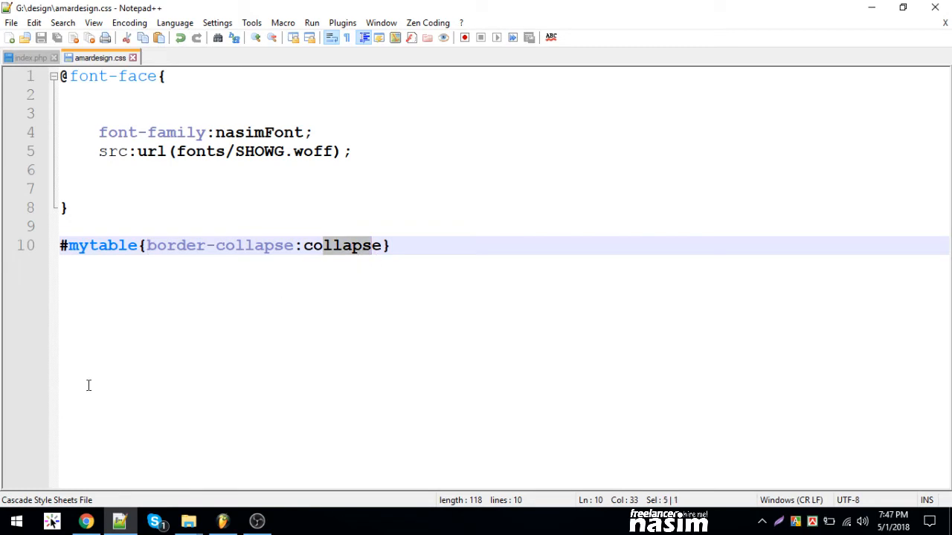
- Reload the page in Chrome to preview the single collapsed borders
left_click(87, 520)
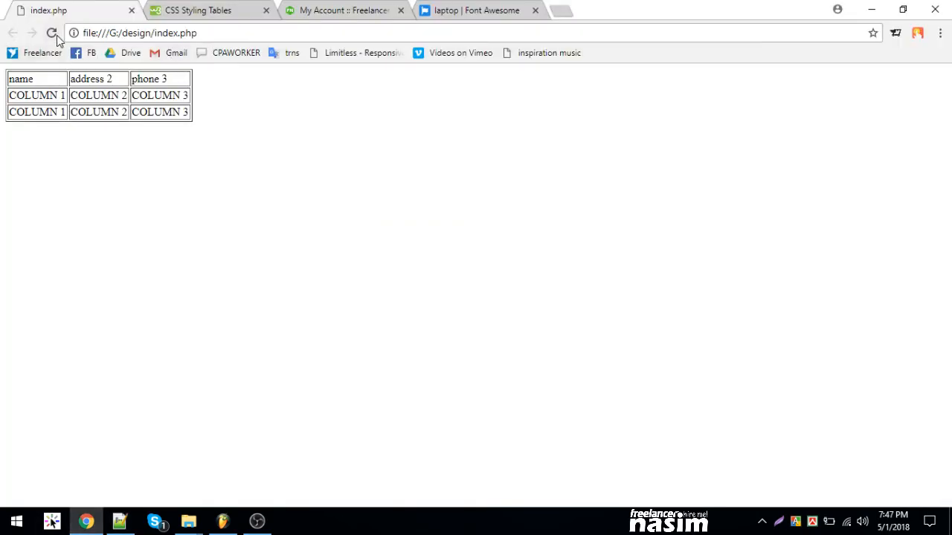
left_click(52, 32)
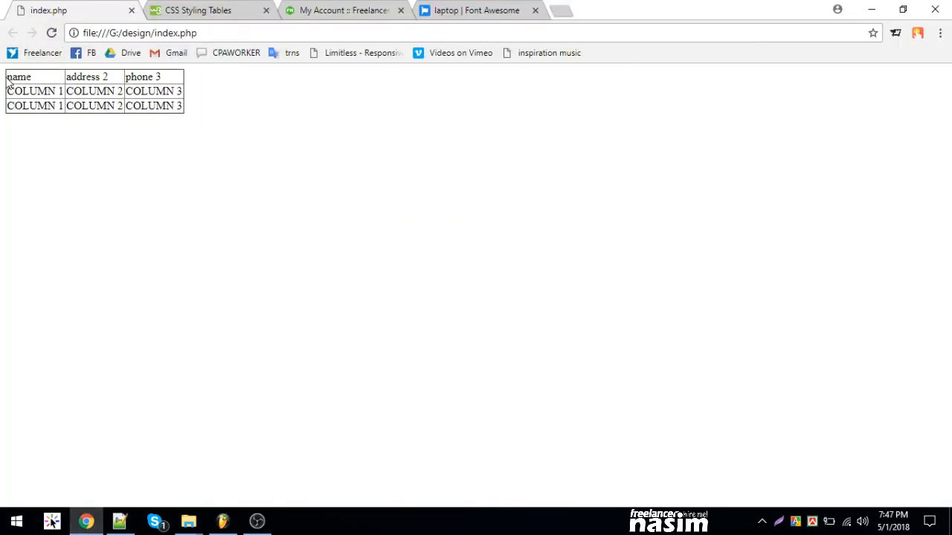
double_click(142, 76)
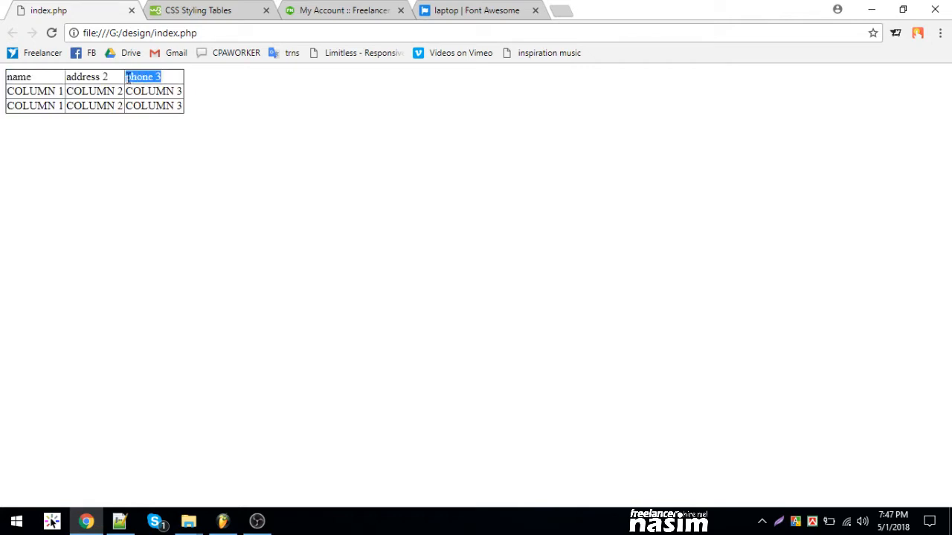
- Switch to the index.php tab, glance at Chrome, and return to the markup
left_click(119, 521)
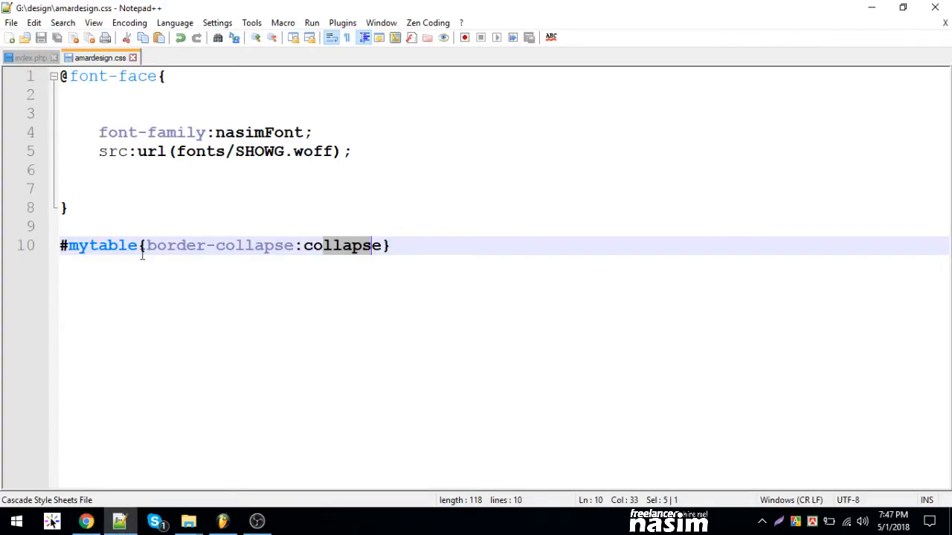
left_click(29, 57)
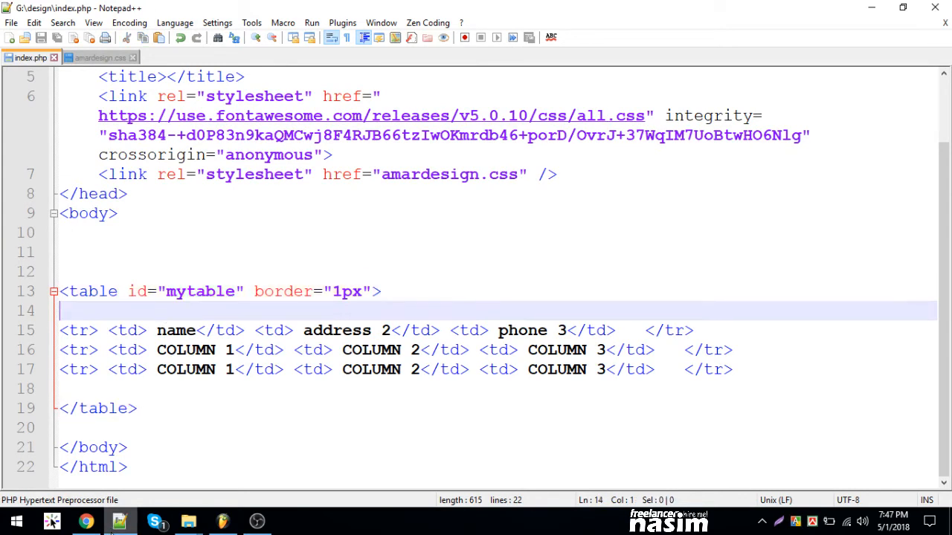
left_click(86, 520)
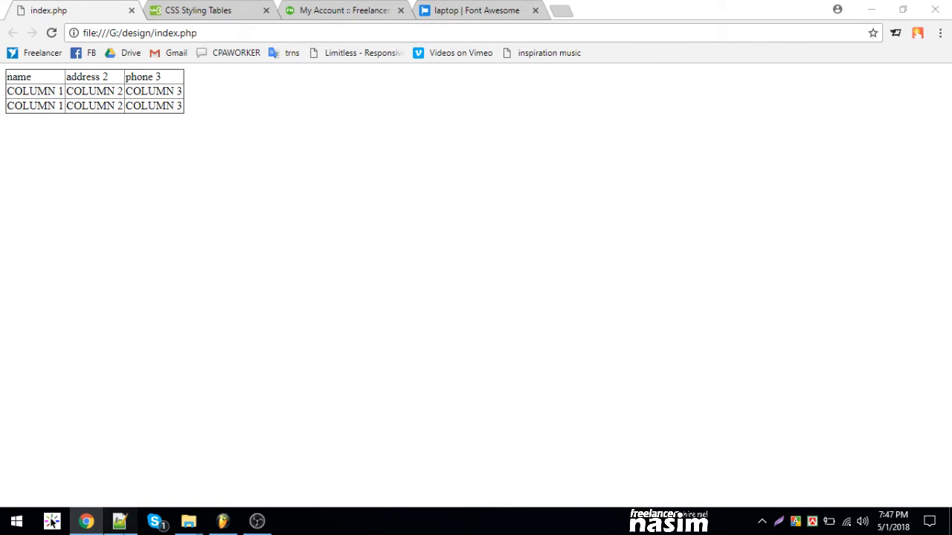
left_click(119, 521)
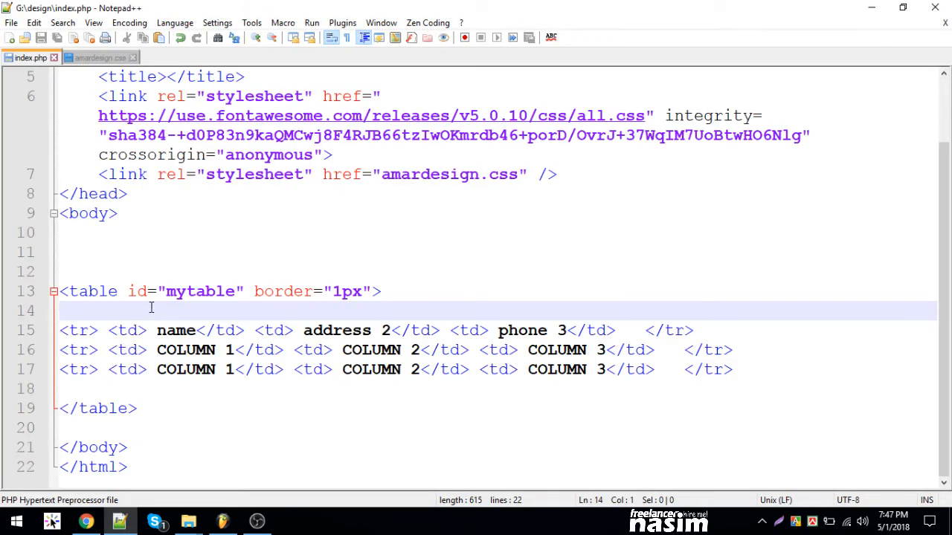
- Wrap the name, address 2, phone 3 row in <thead> with th header cells
type("<thead></thad>")
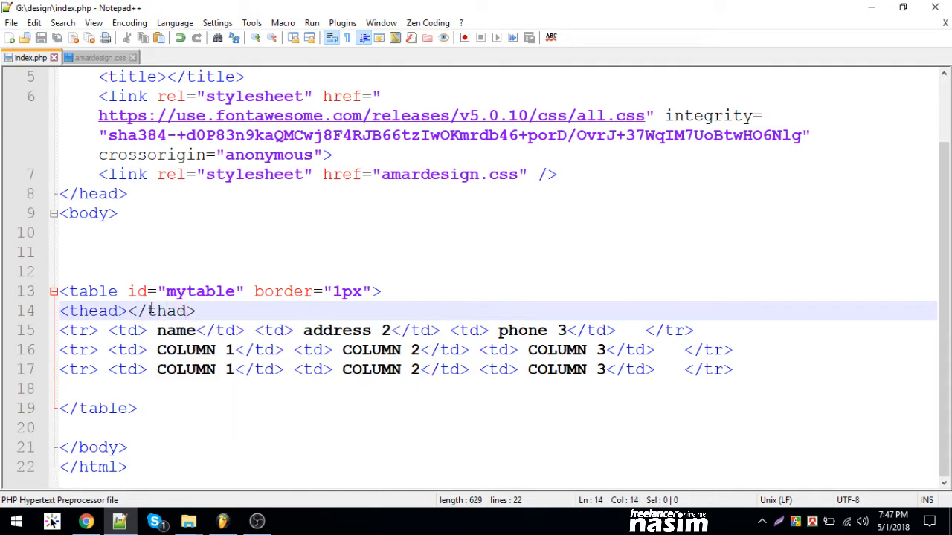
type("t")
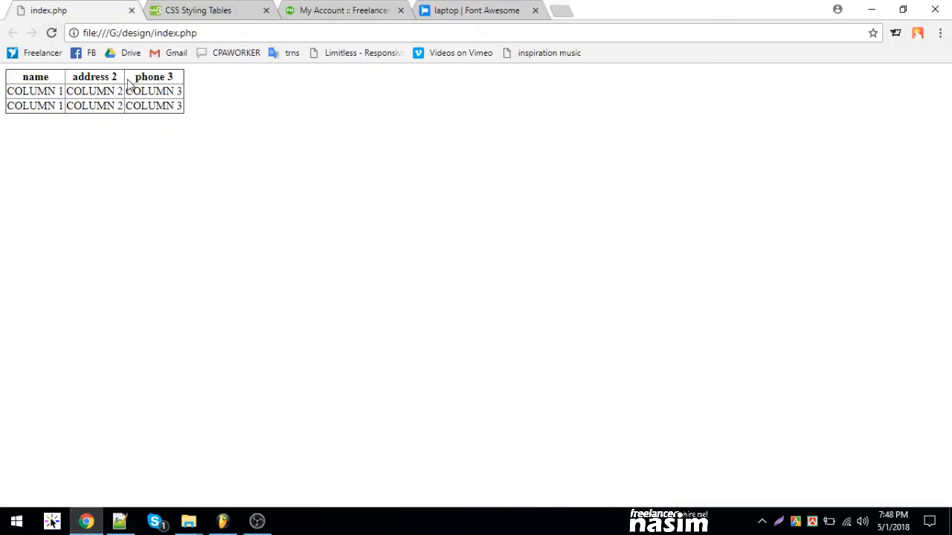
mouse_move(91, 396)
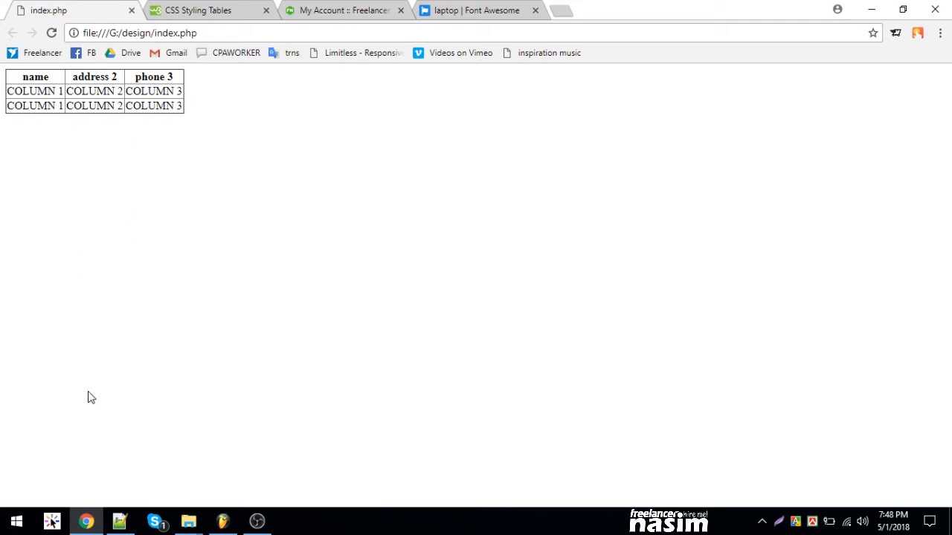
- Enclose the two COLUMN rows in <tbody></tbody>, save, and switch to Chrome
left_click(119, 521)
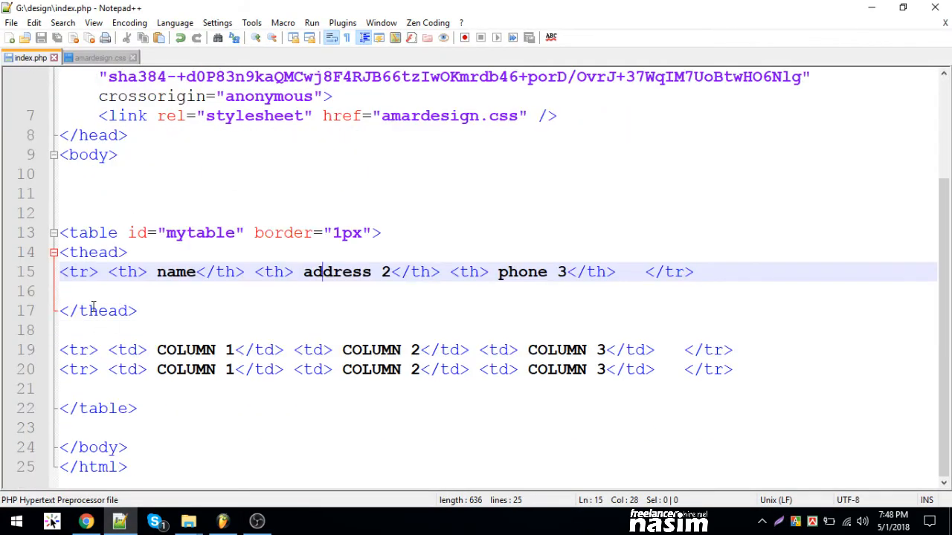
left_click(151, 272)
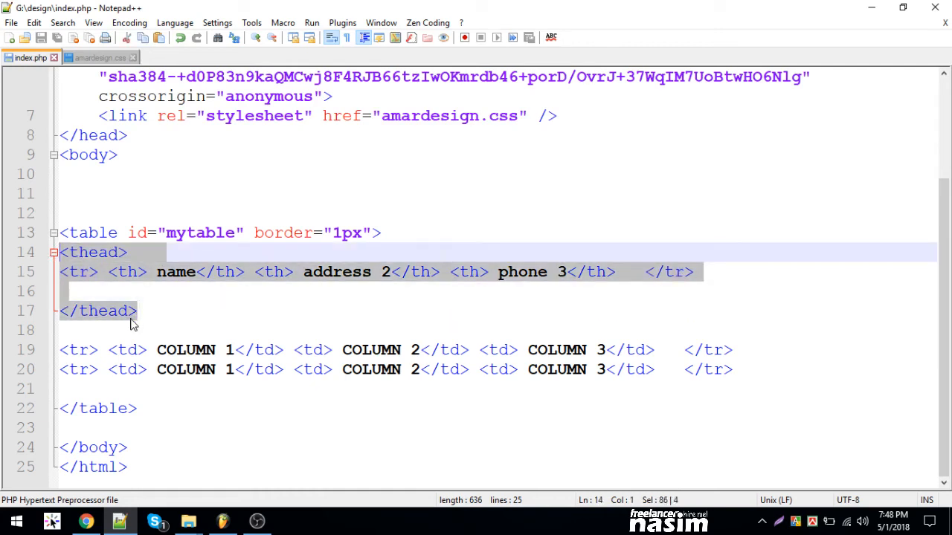
type("tbody>")
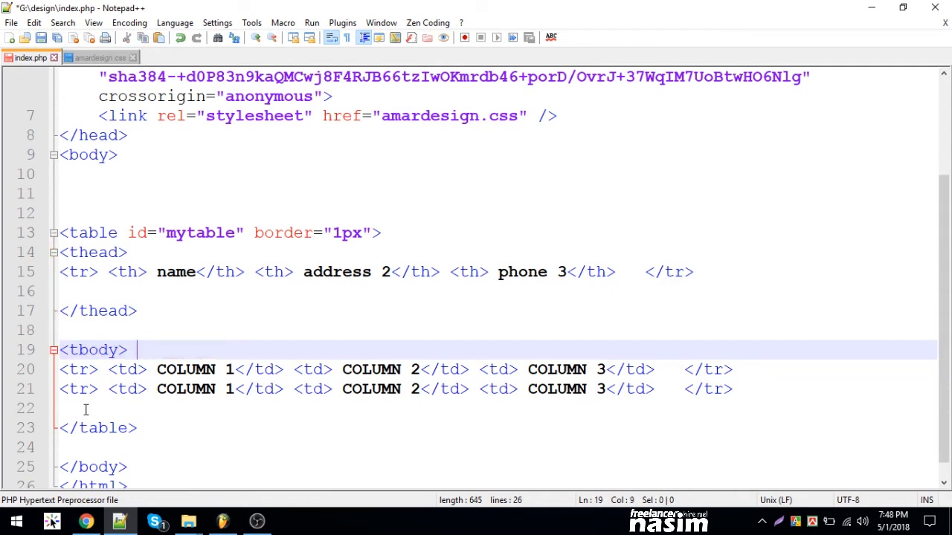
type("</tbody>")
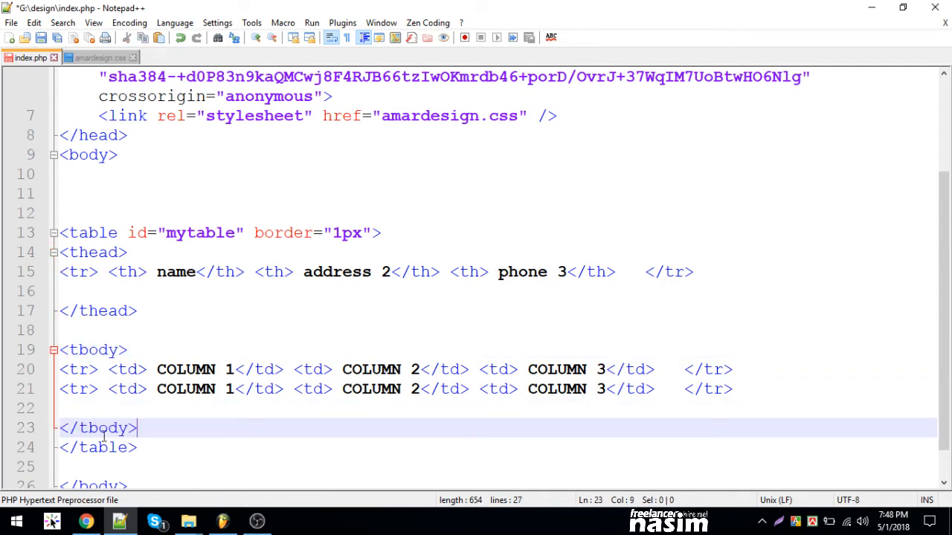
left_click(78, 369)
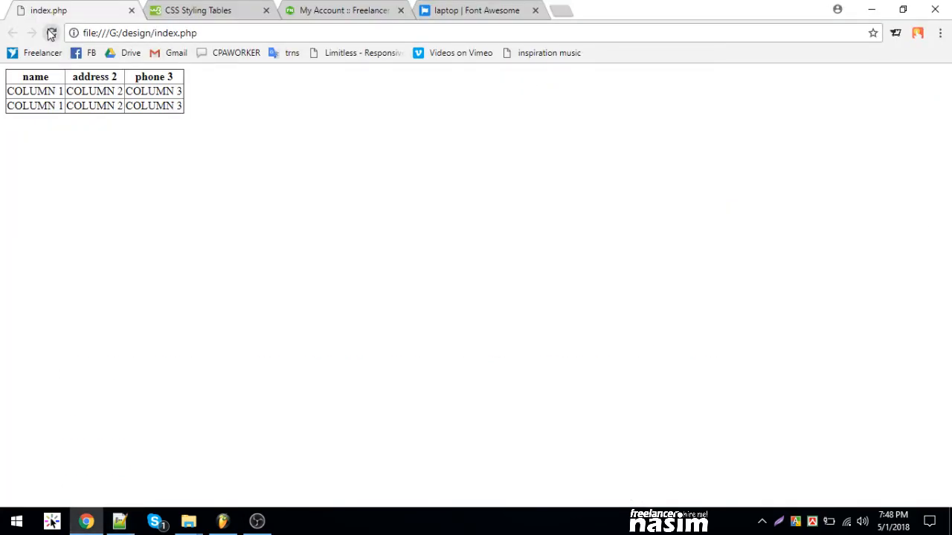
- Inspect the thead and tbody tag pairs, then add a #mytable thead rule in amardesign.css
left_click(119, 520)
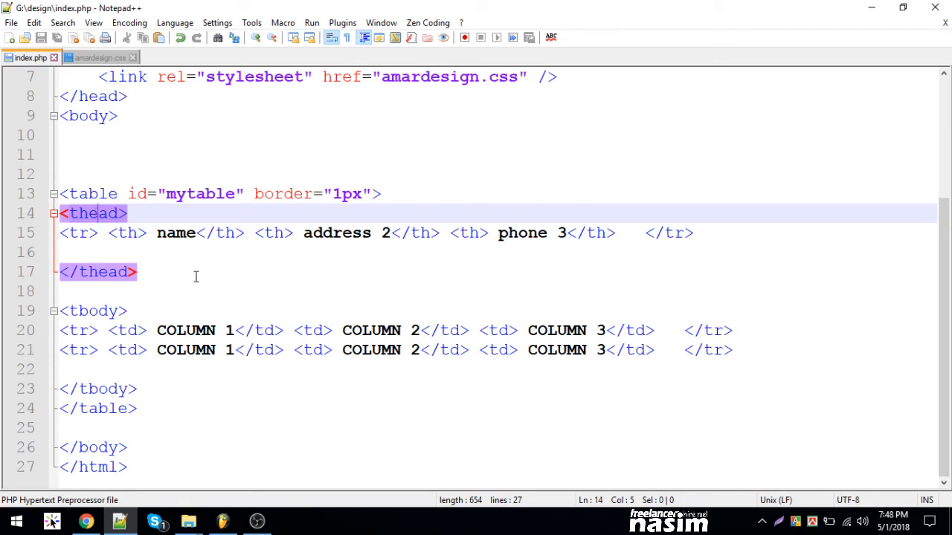
left_click(96, 311)
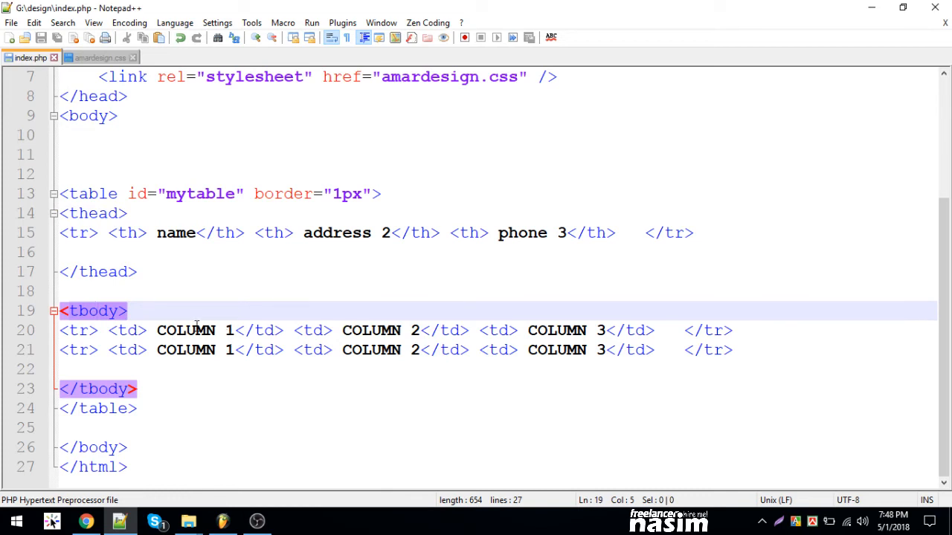
left_click(185, 233)
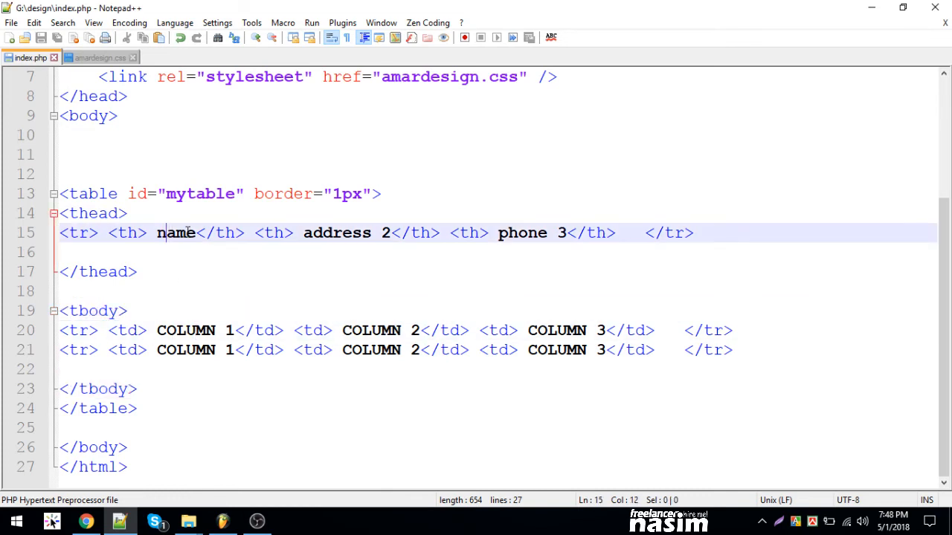
left_click(86, 521)
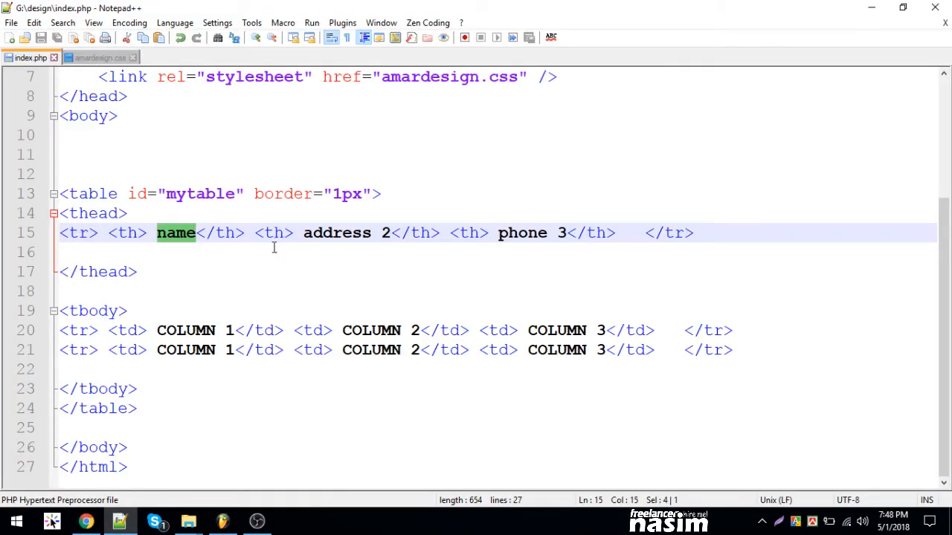
left_click(89, 214)
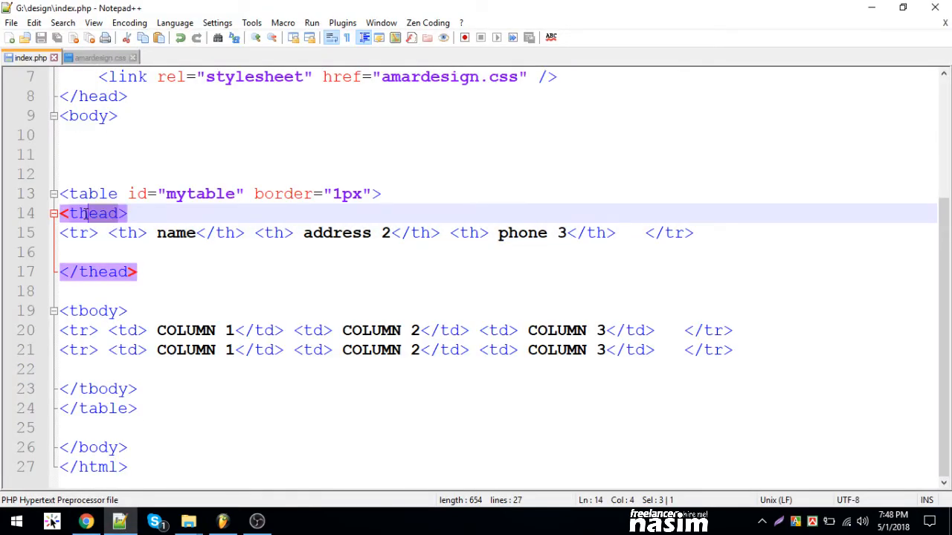
left_click(99, 213)
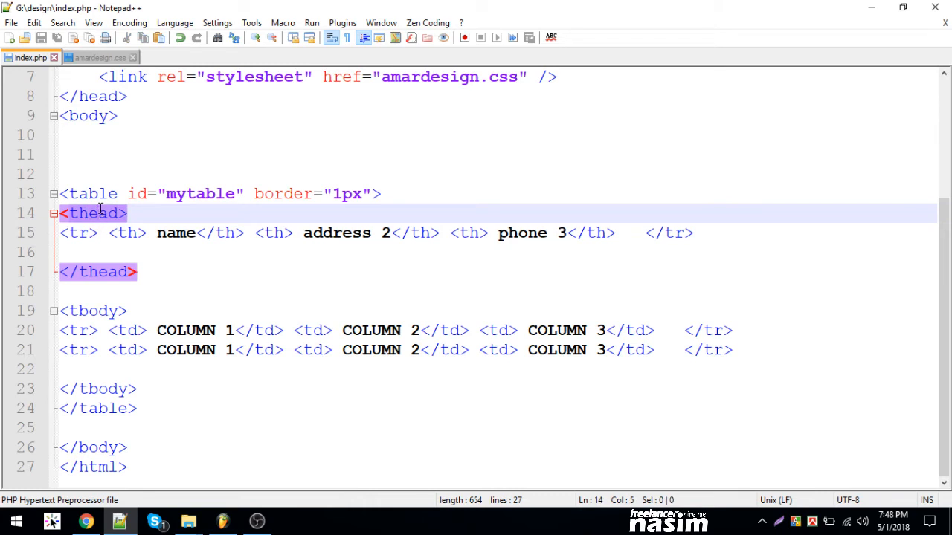
left_click(97, 58)
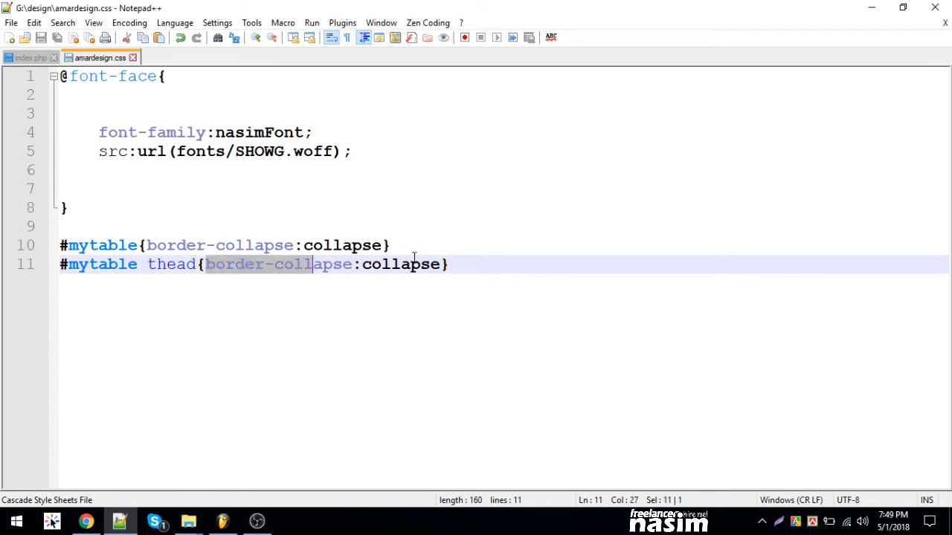
- Set the thead rule to background:orange;color:white and check the header in Chrome
type("ble thead{b")
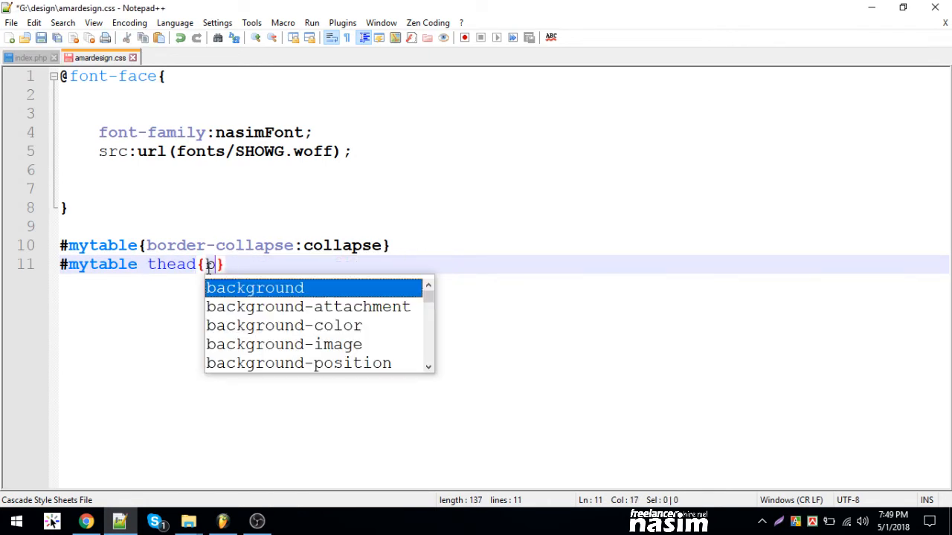
type("ackground:blu")
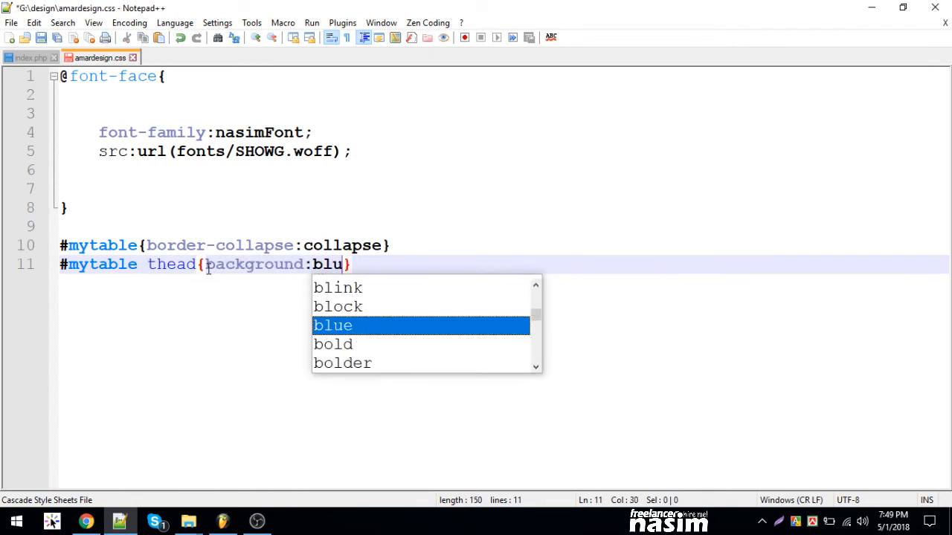
type("orange")
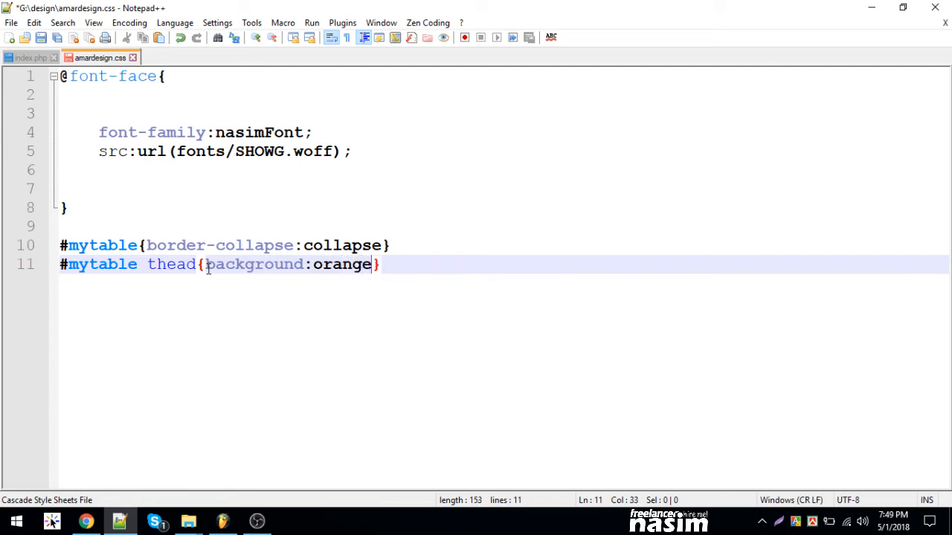
type(";color:white")
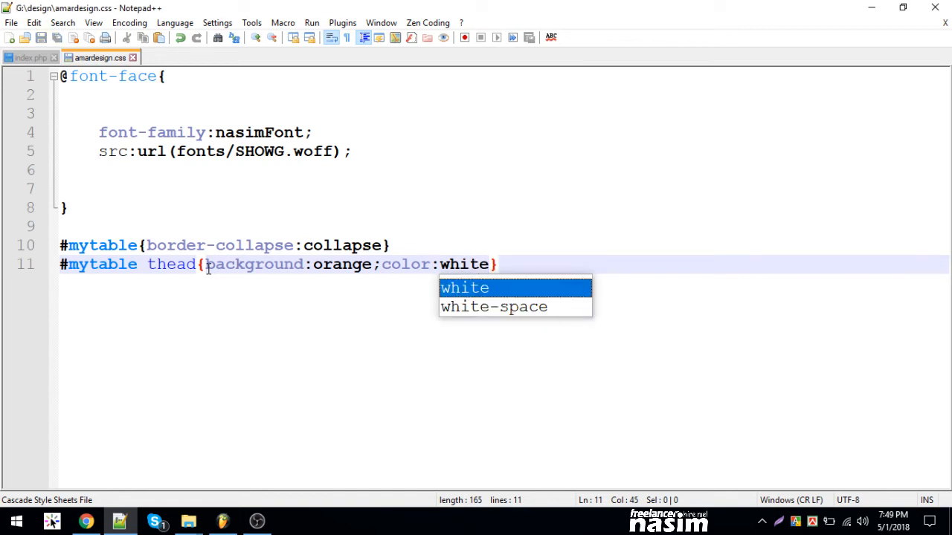
left_click(86, 520)
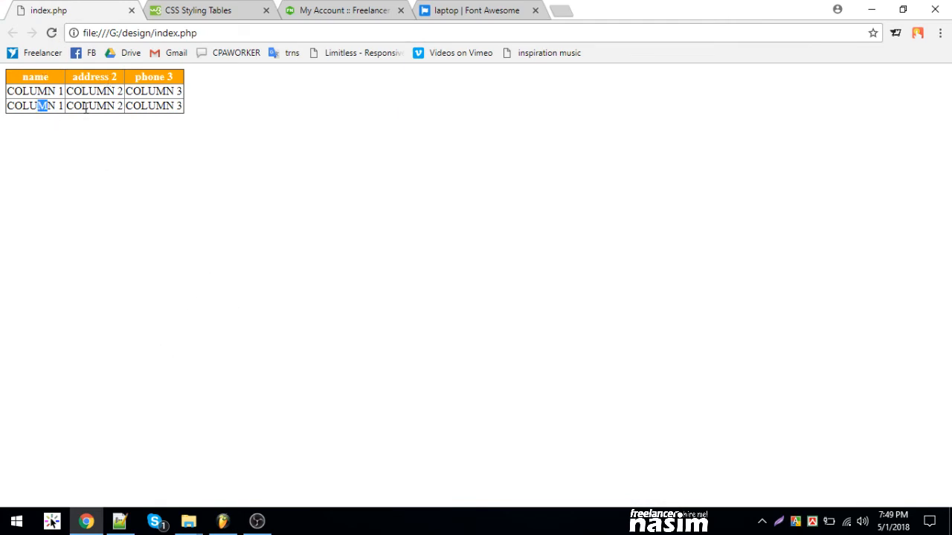
left_click(119, 521)
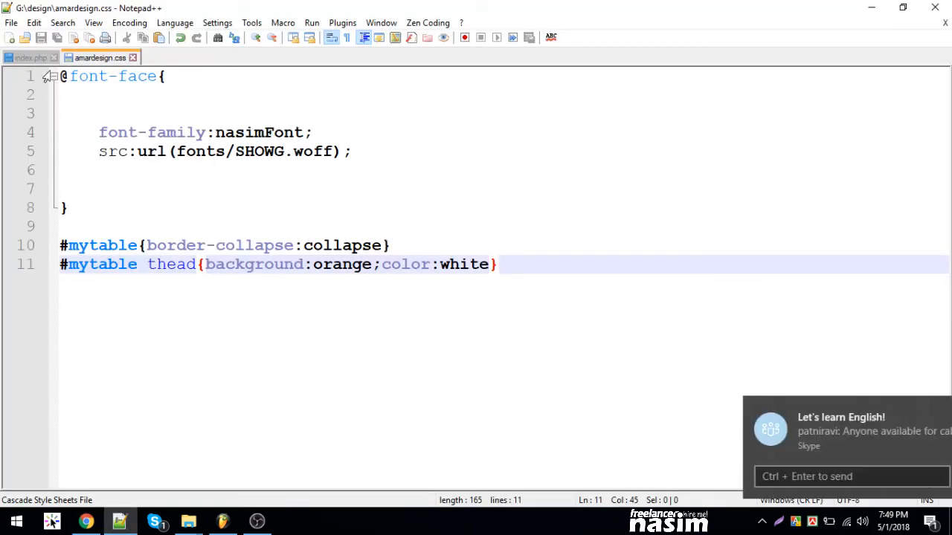
- Add id="lastRow" to the second tbody row in index.php and copy the id name
left_click(31, 57)
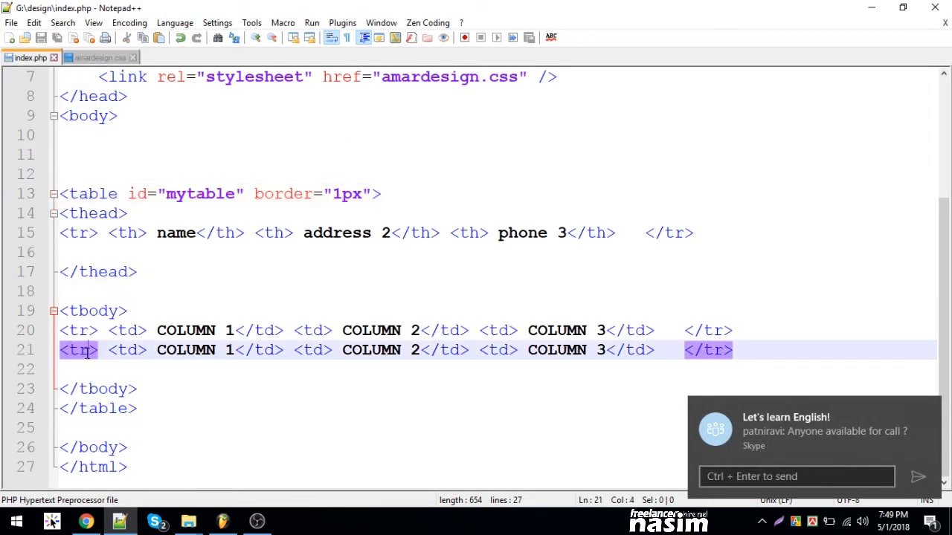
type("id=\"\"")
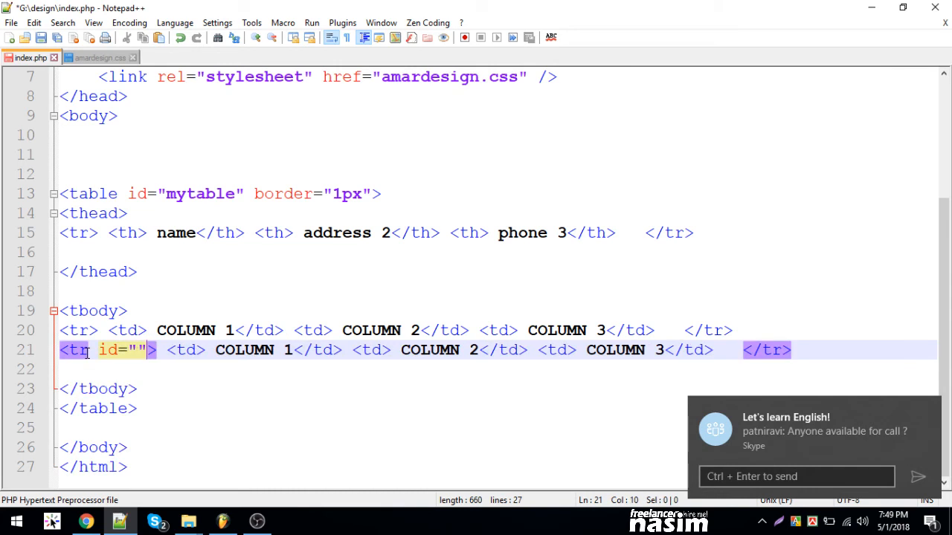
type("last")
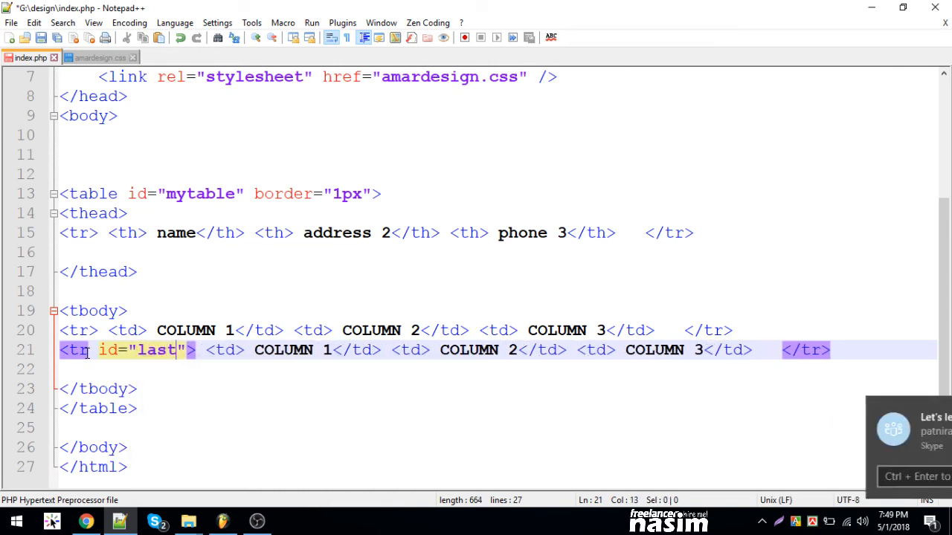
type("Row")
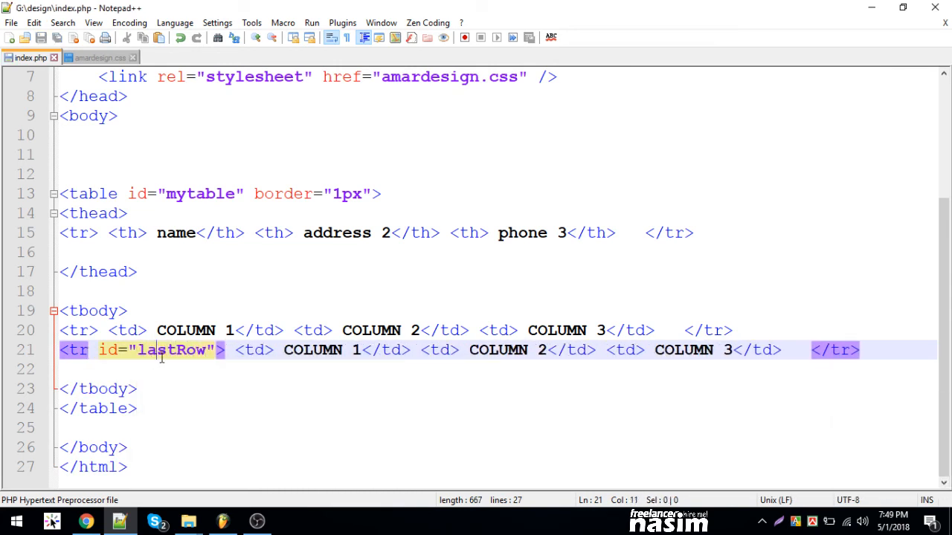
double_click(171, 350)
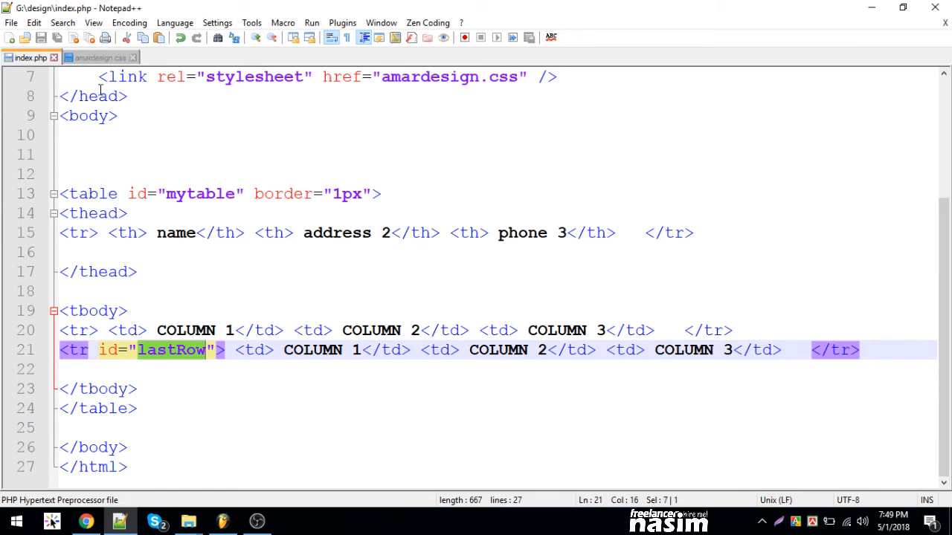
left_click(100, 58)
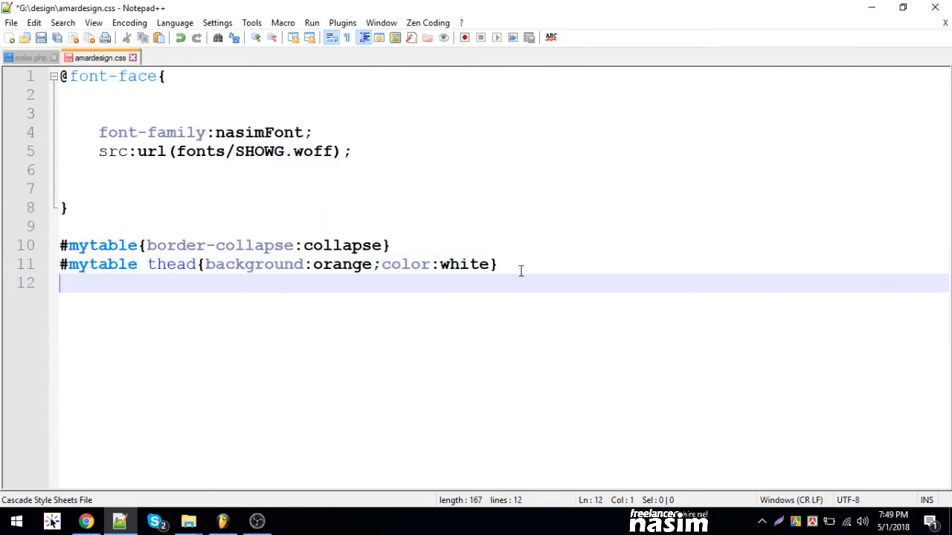
- Write a #lastRow rule with a red background on line 12 of amardesign.css
type("#lastRow{}")
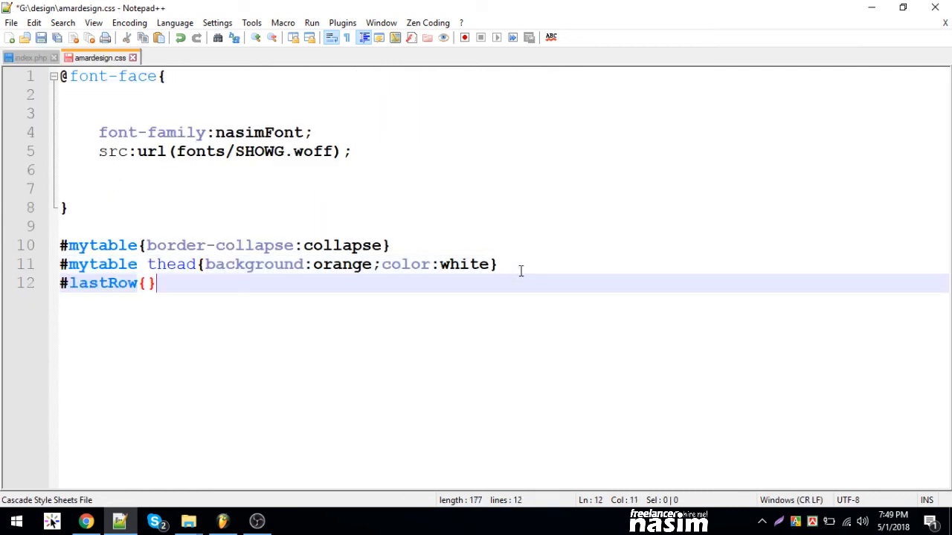
type("background:red;color:white;")
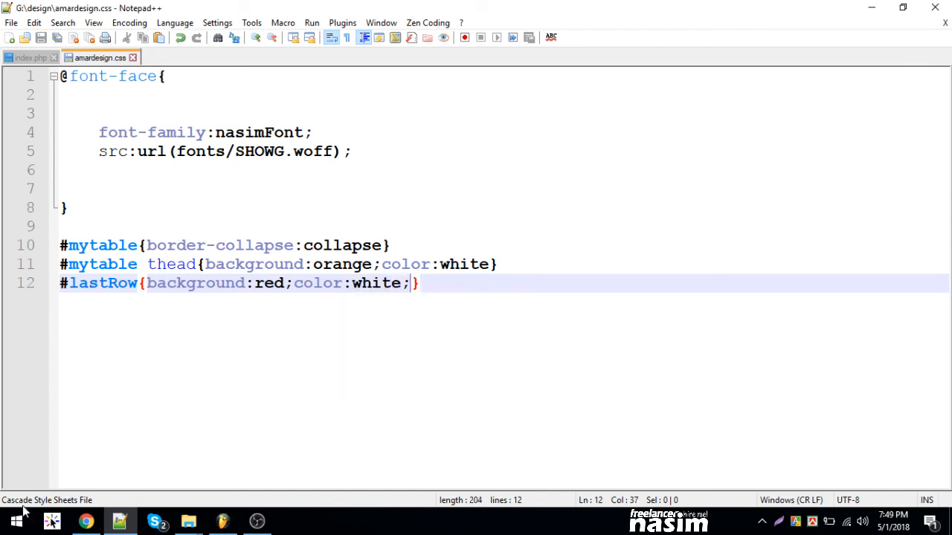
- Switch to Chrome to see the last row rendered red beneath the orange header
left_click(86, 521)
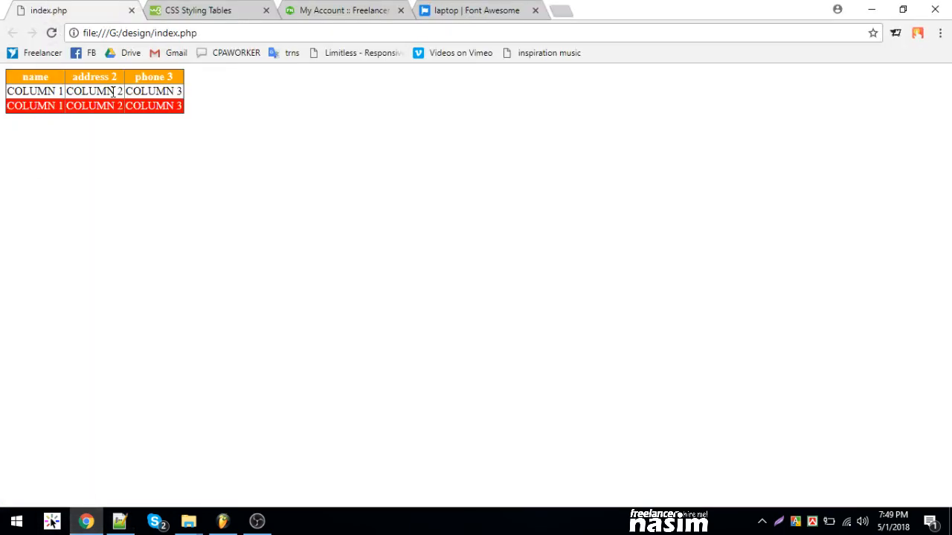
mouse_move(109, 123)
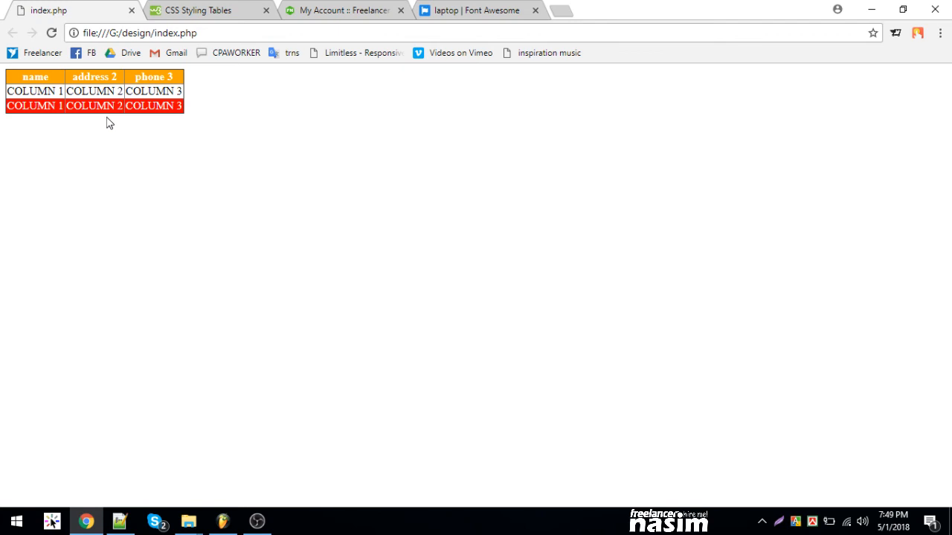
mouse_move(102, 120)
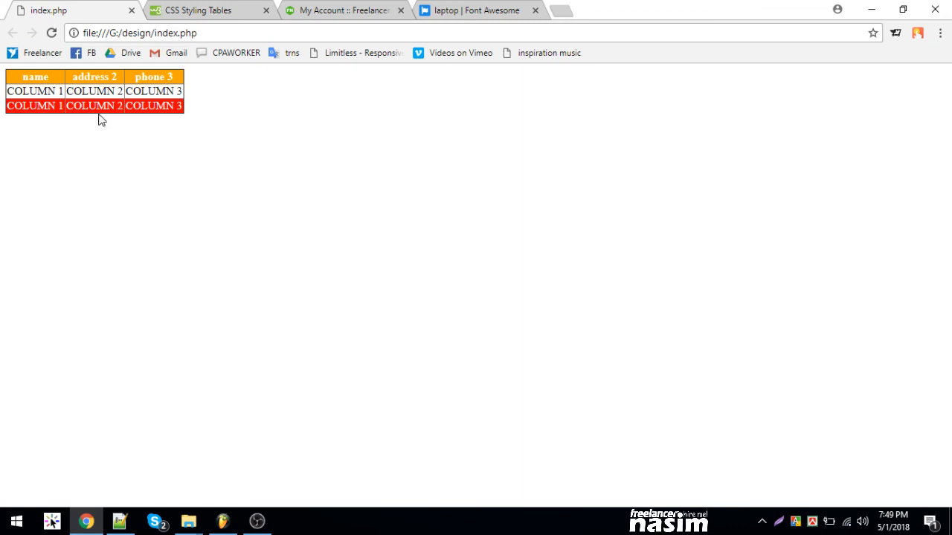
mouse_move(213, 214)
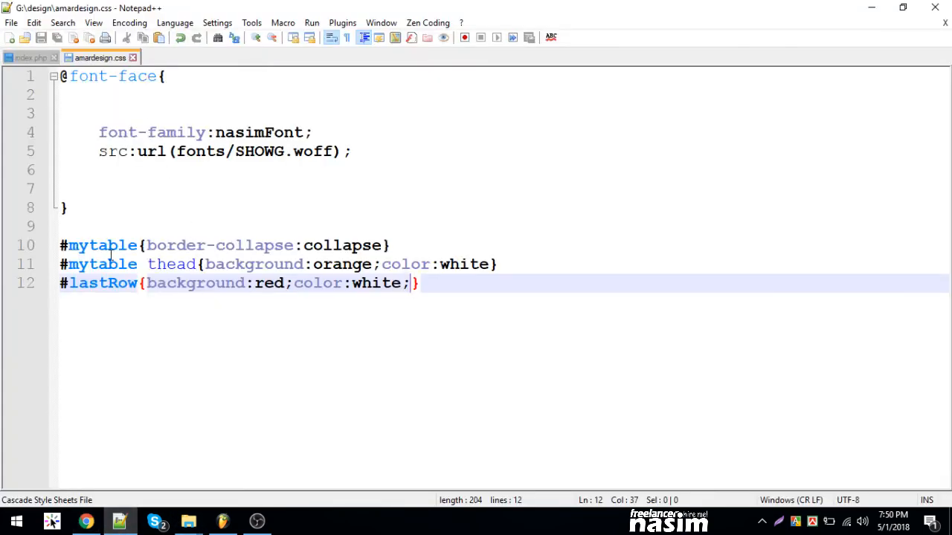
- Review the <table>, <tbody> and </table> tags in index.php
left_click(30, 57)
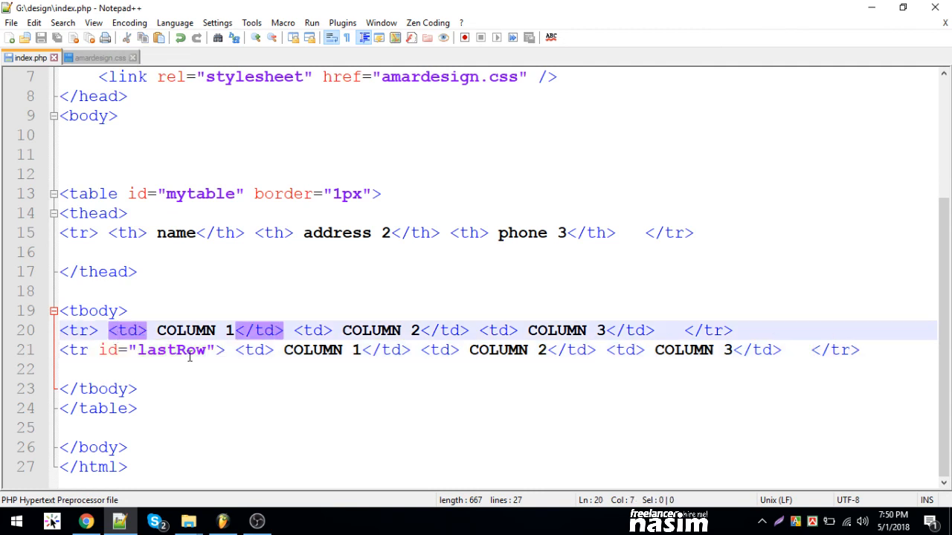
left_click(90, 194)
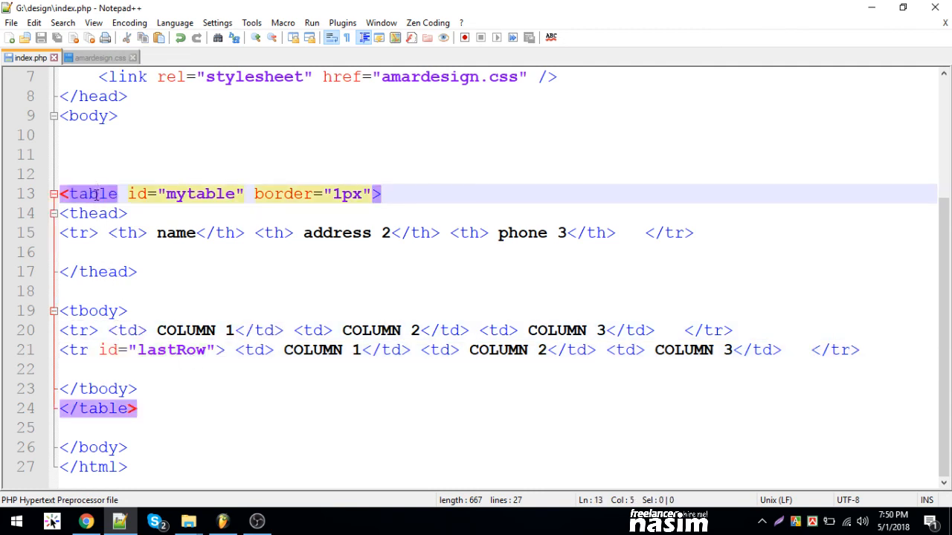
left_click(93, 311)
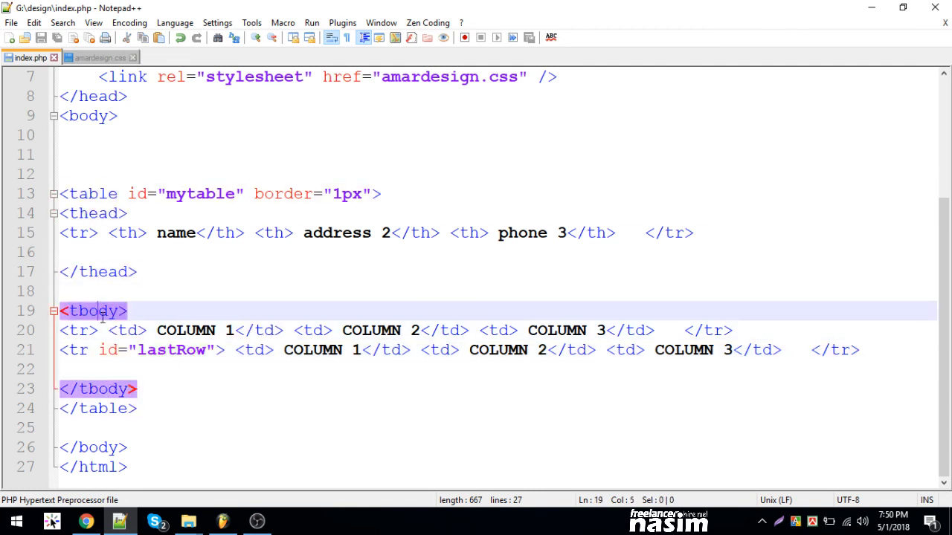
left_click(97, 409)
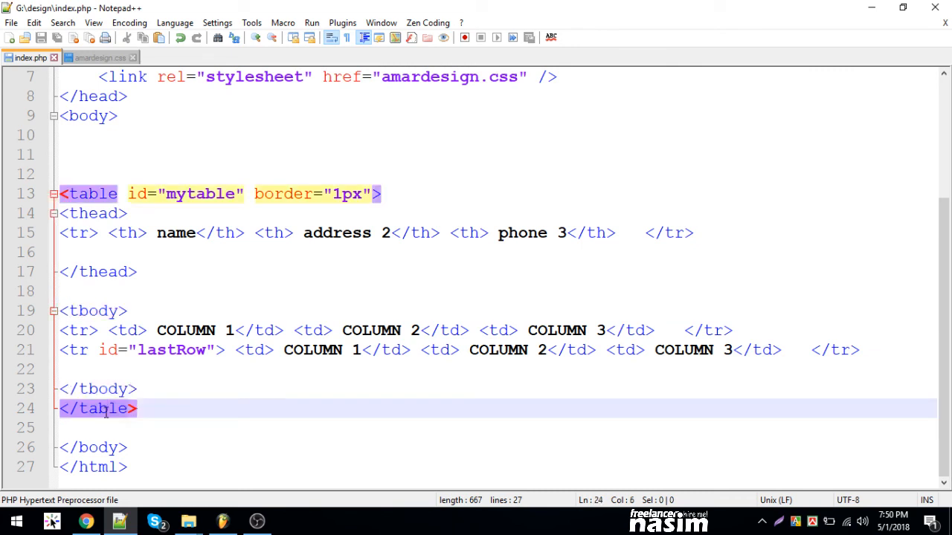